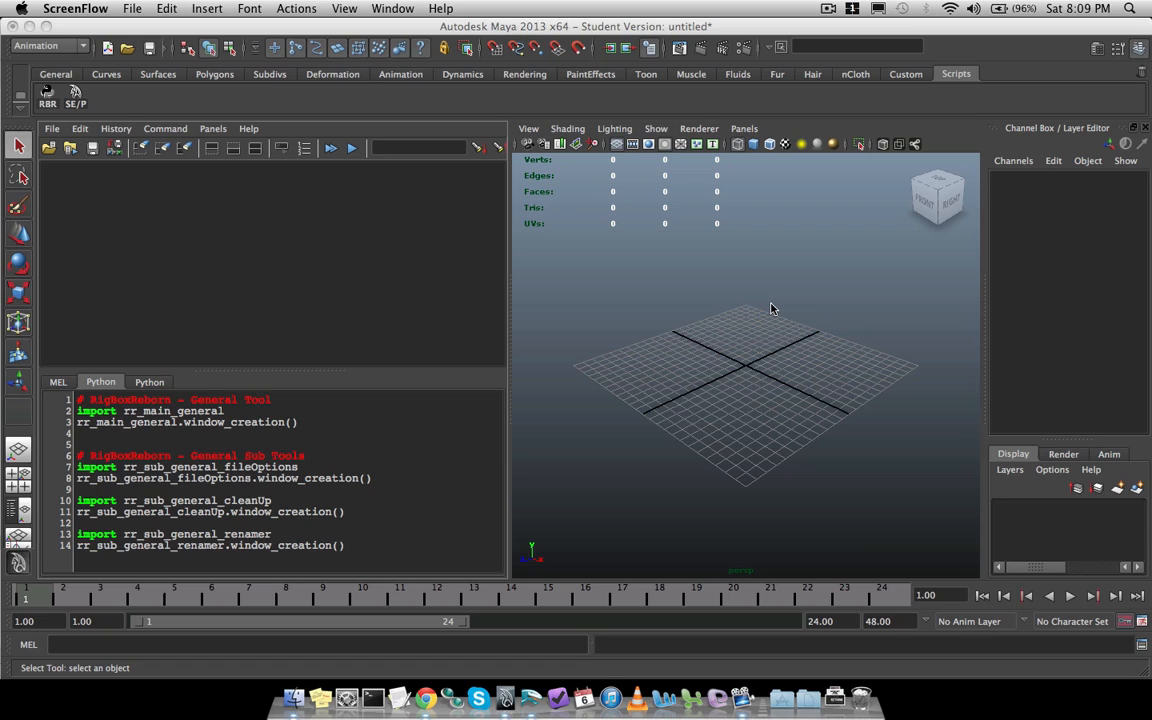
mouse_move(332, 423)
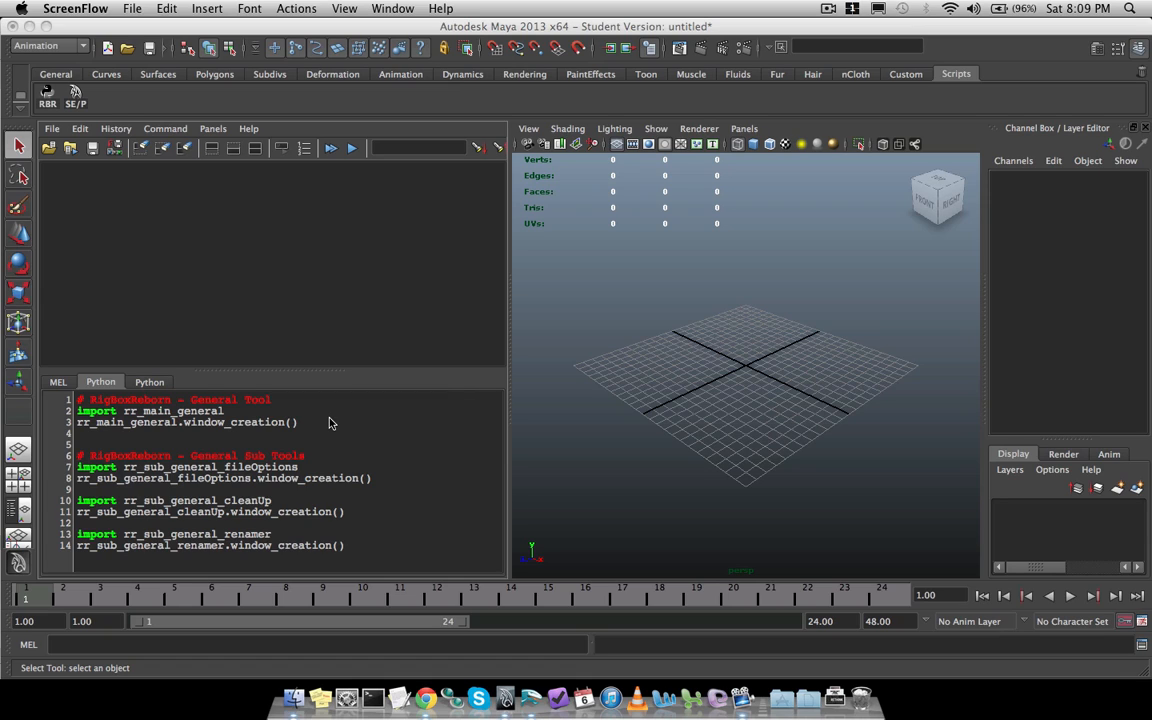
mouse_move(337, 483)
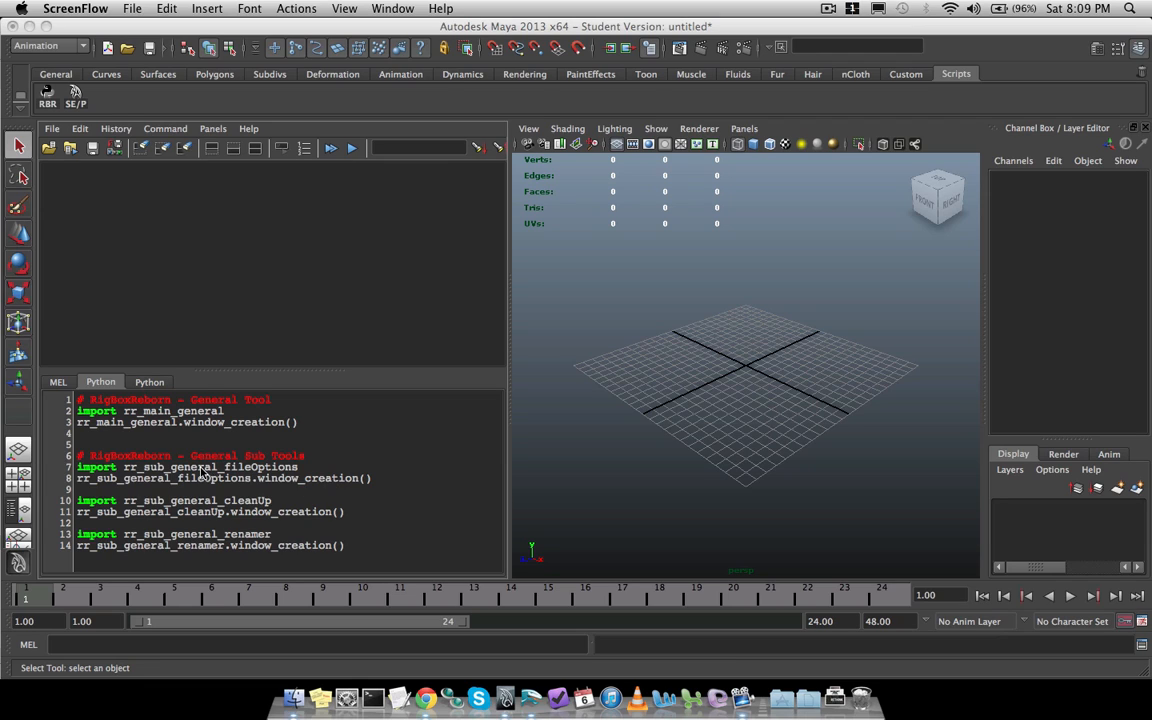
mouse_move(228, 480)
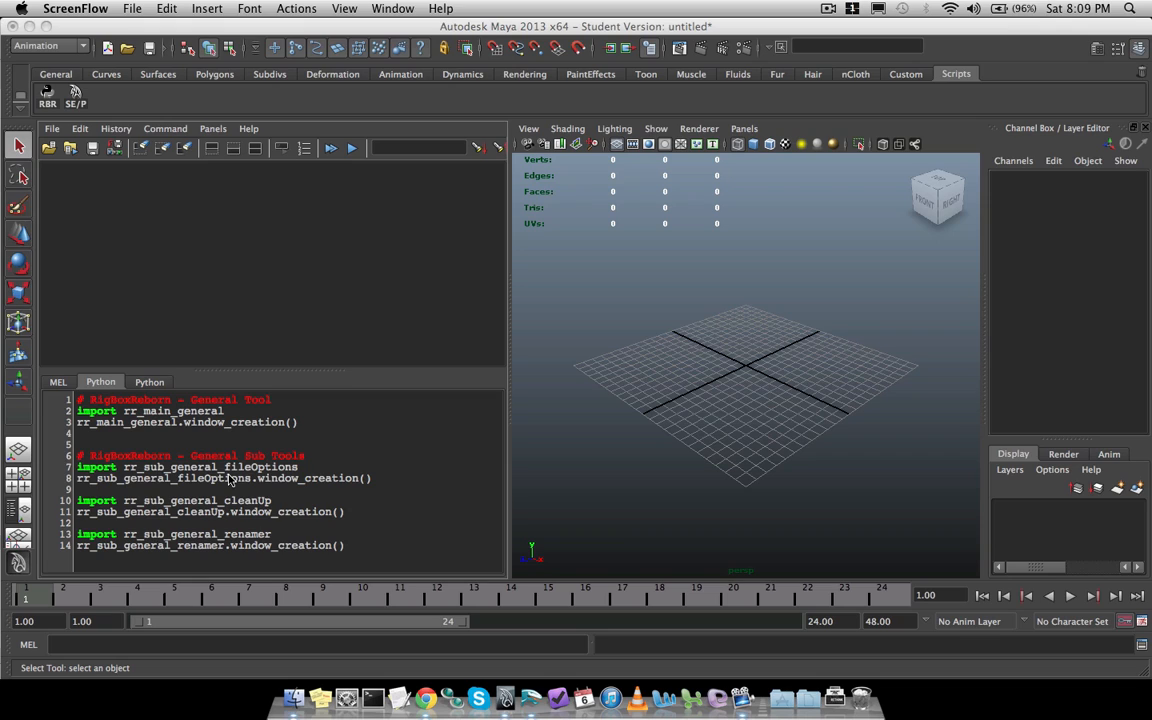
mouse_move(298, 440)
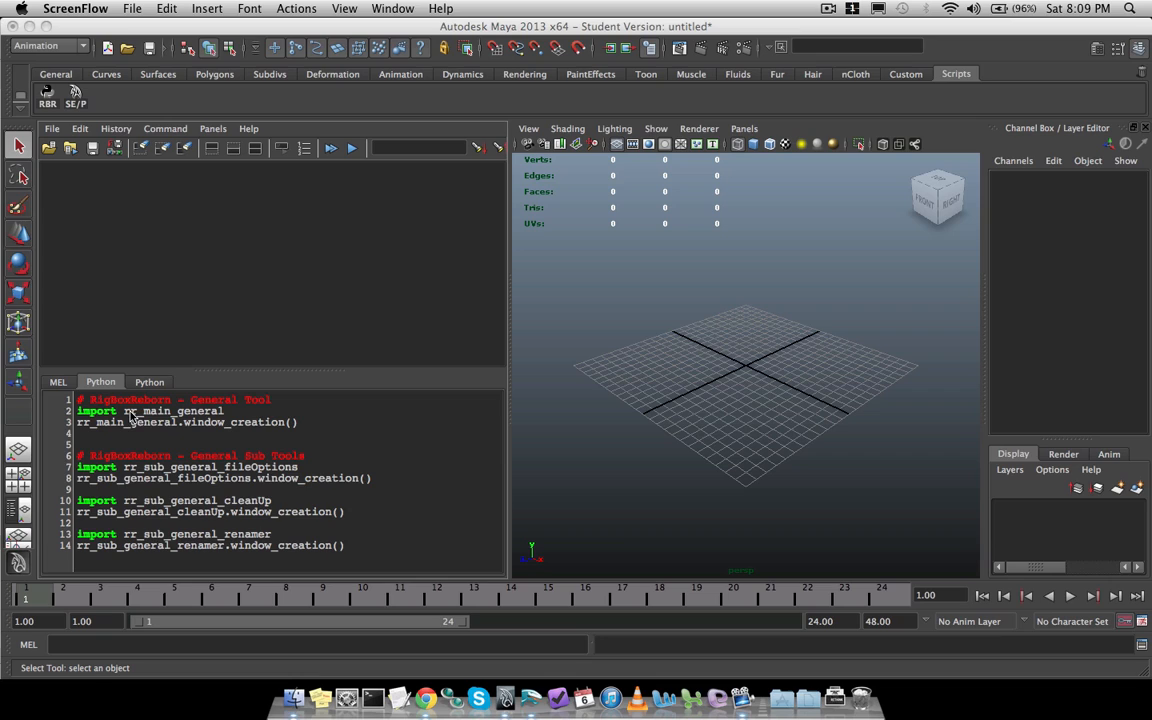
mouse_move(190, 420)
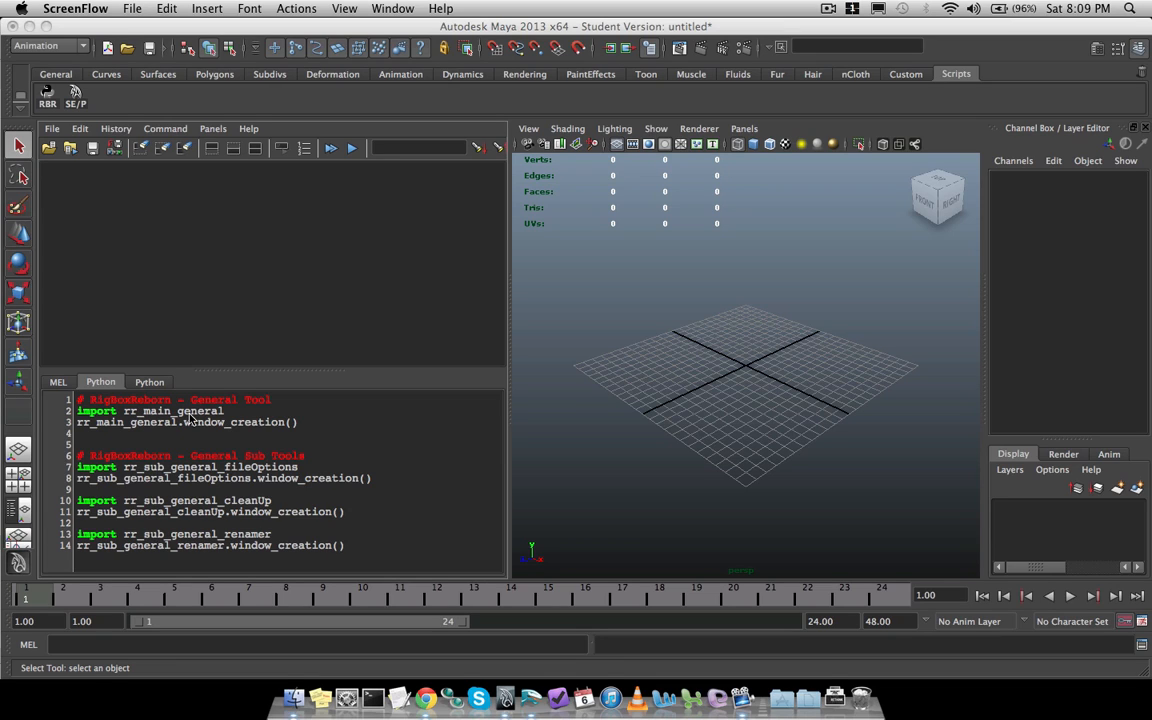
mouse_move(143, 432)
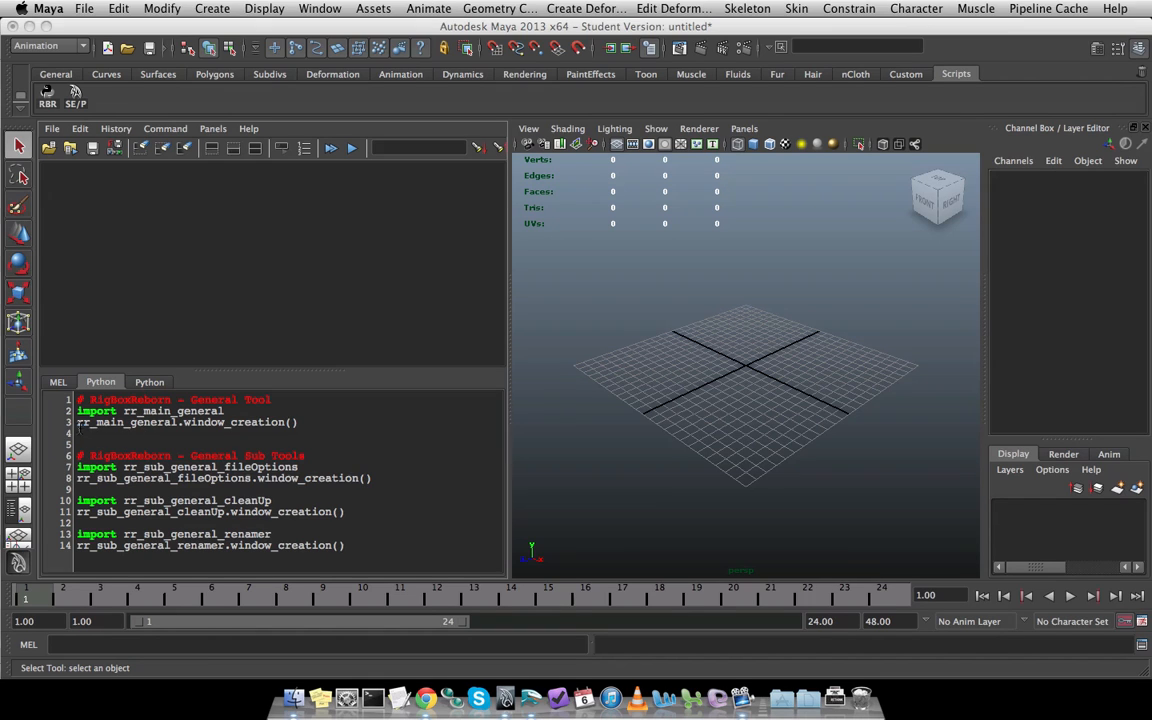
Select the rr_main_general import and window_creation lines in the Script Editor to launch them
double_click(104, 421)
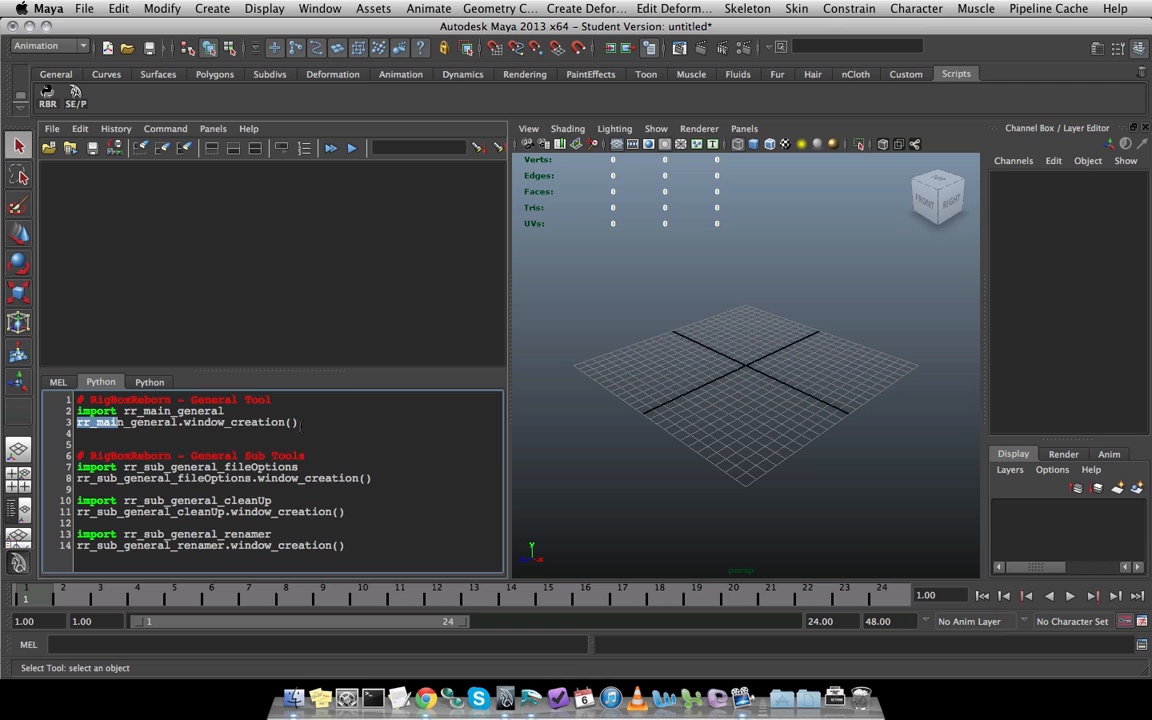
drag(78, 399, 300, 421)
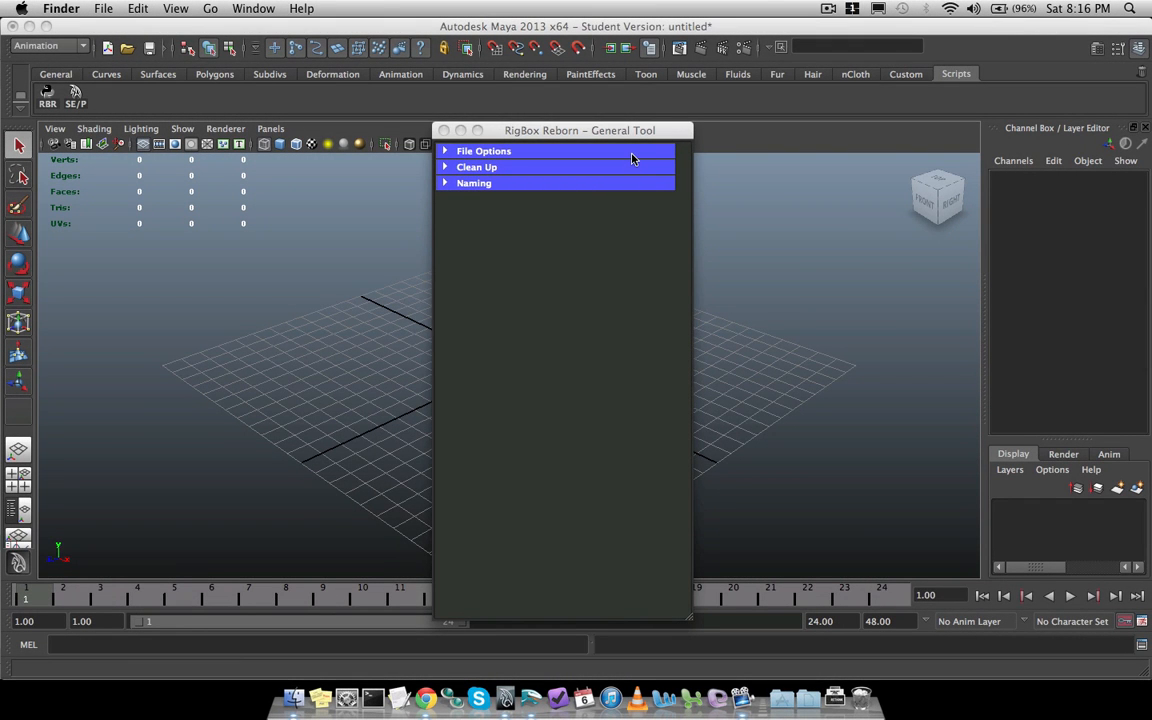
click(483, 151)
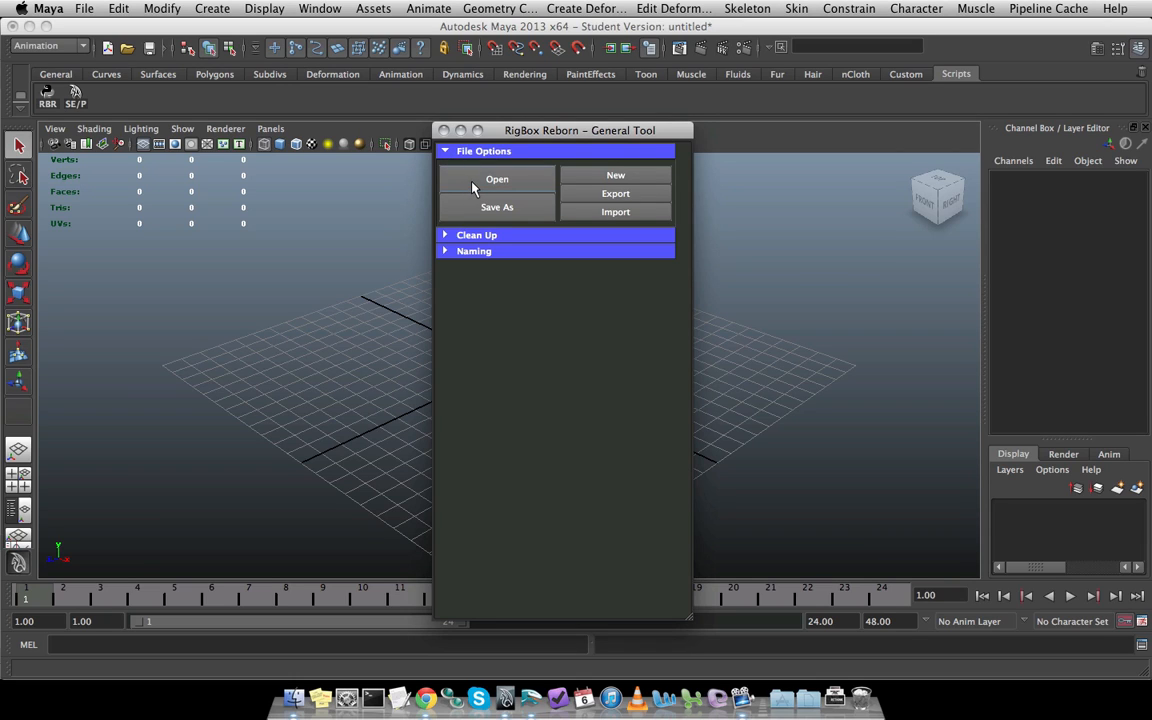
mouse_move(517, 197)
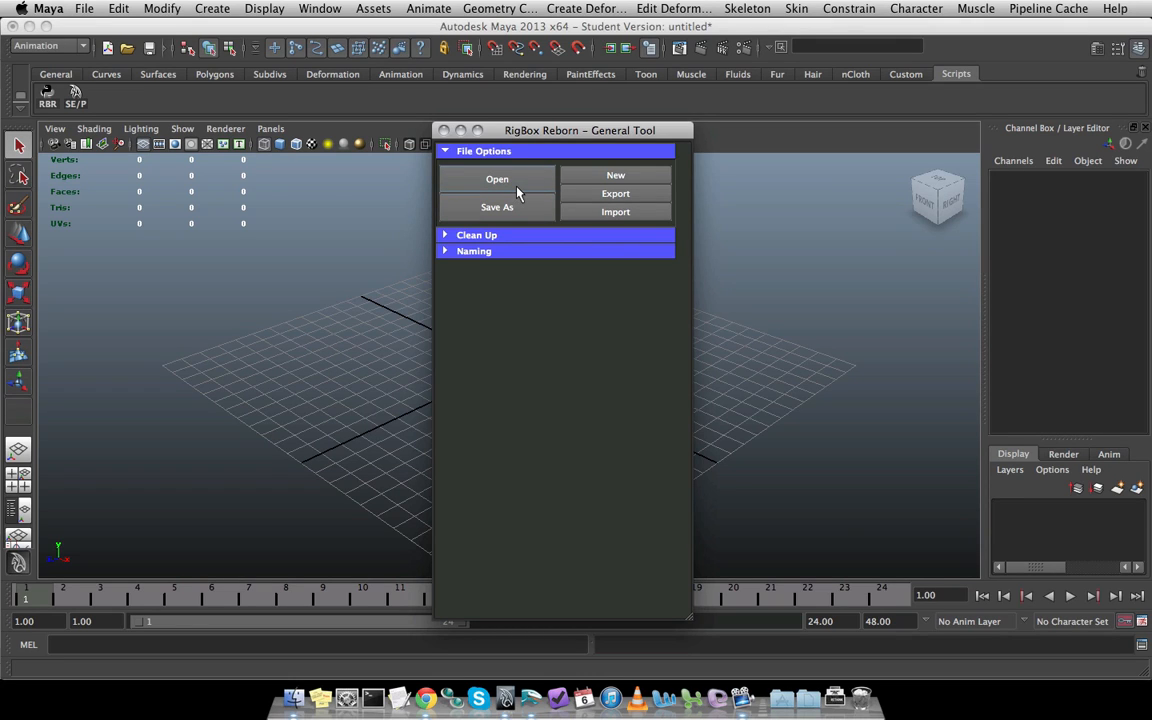
click(497, 179)
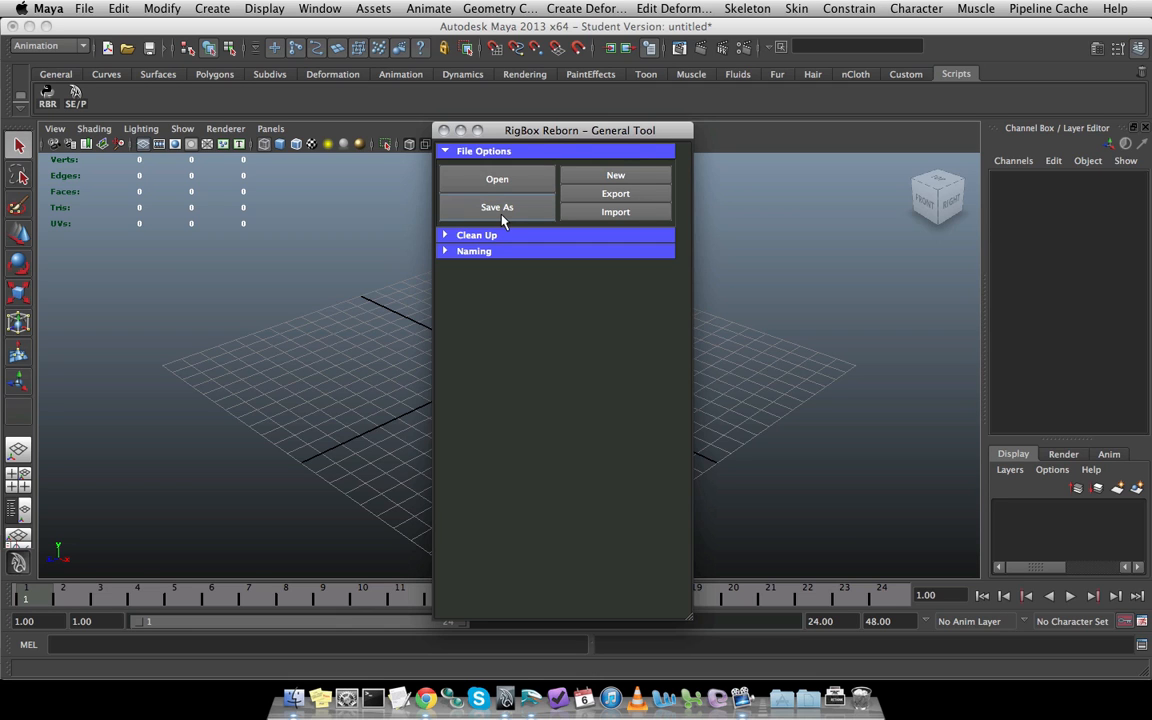
click(497, 207)
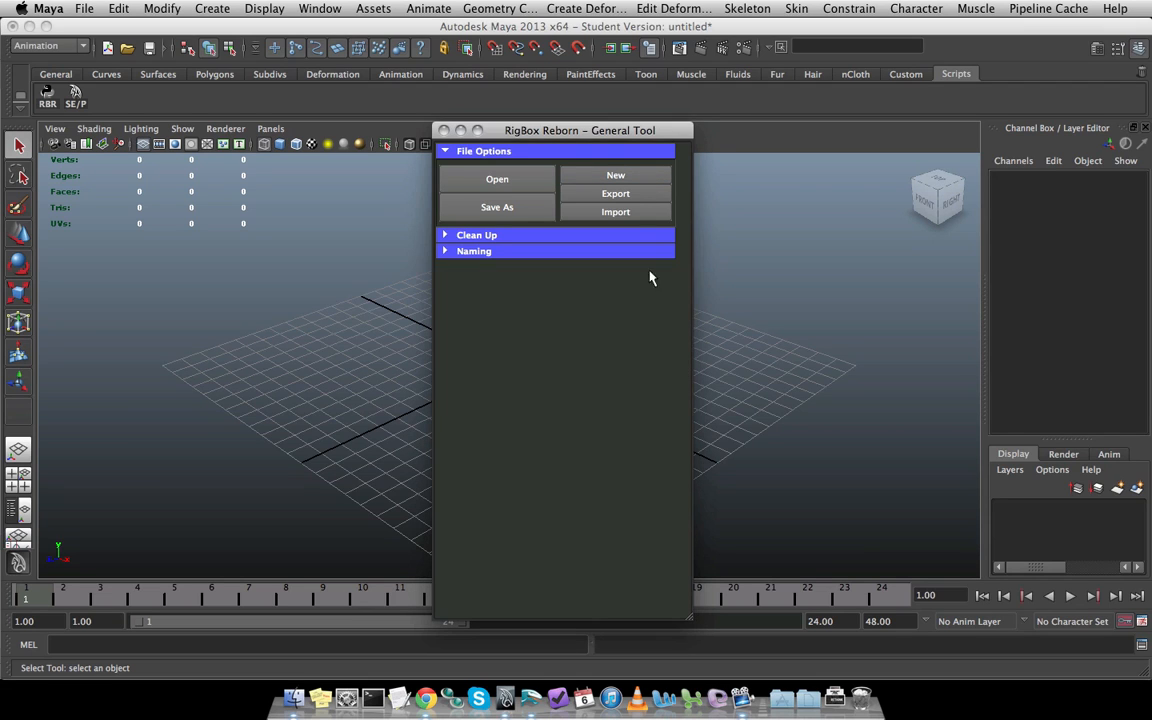
click(615, 193)
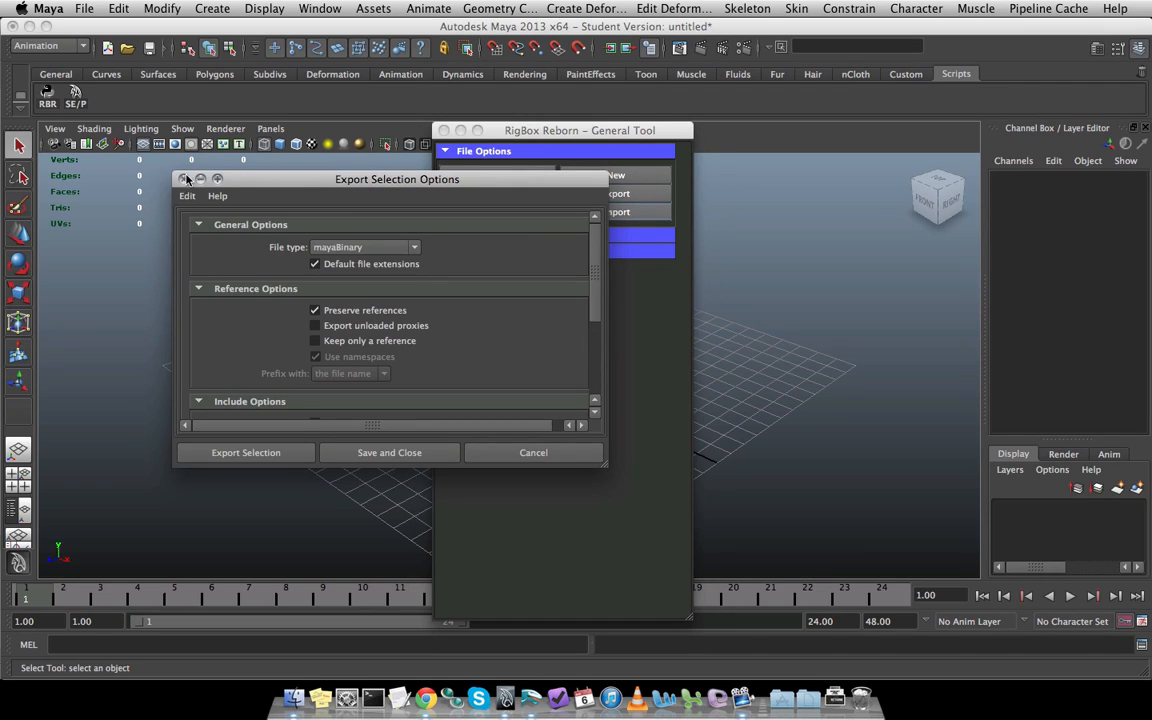
click(533, 452)
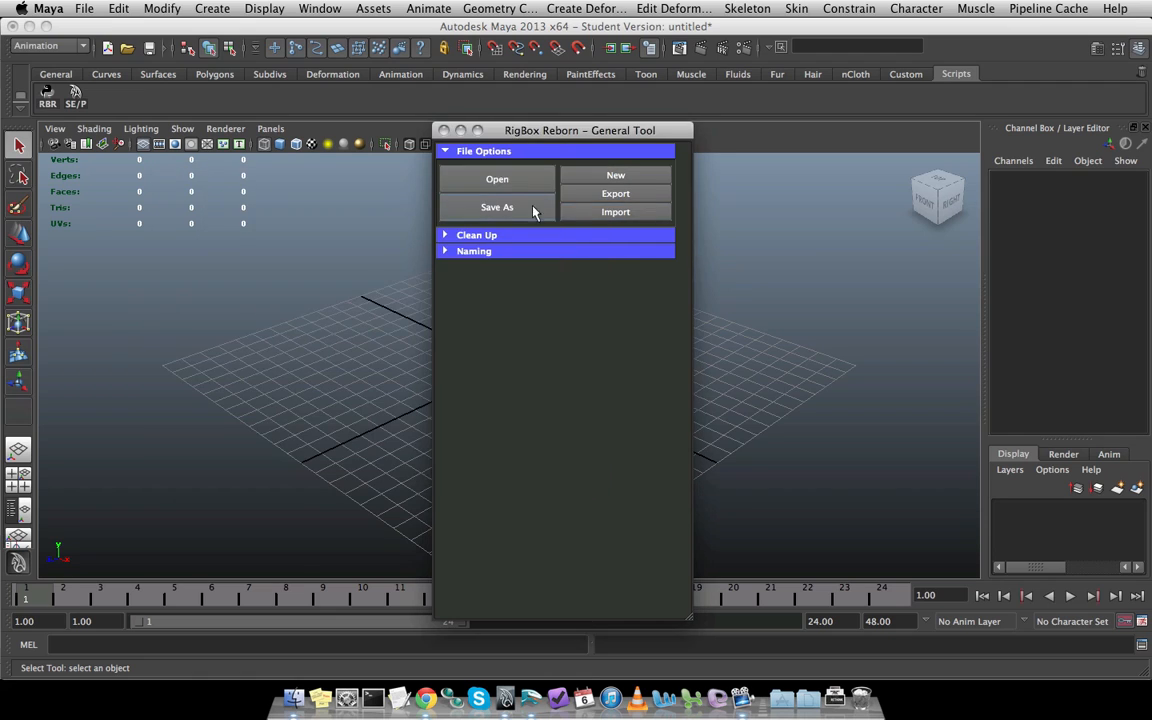
click(615, 211)
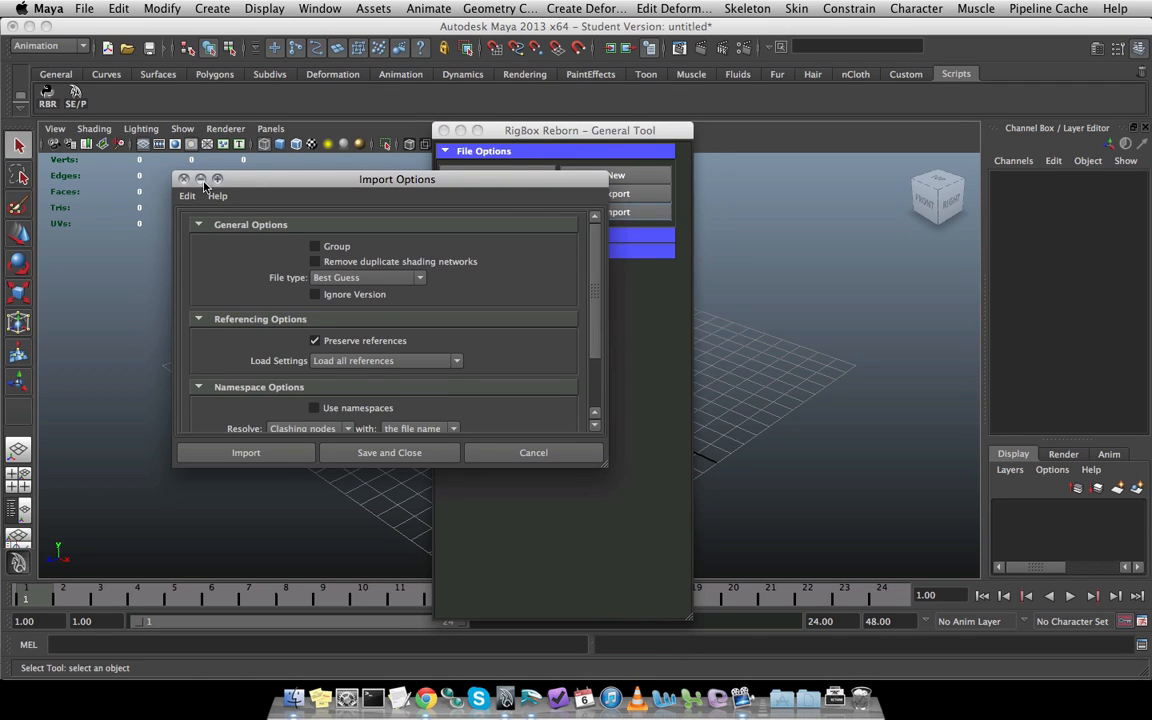
click(533, 452)
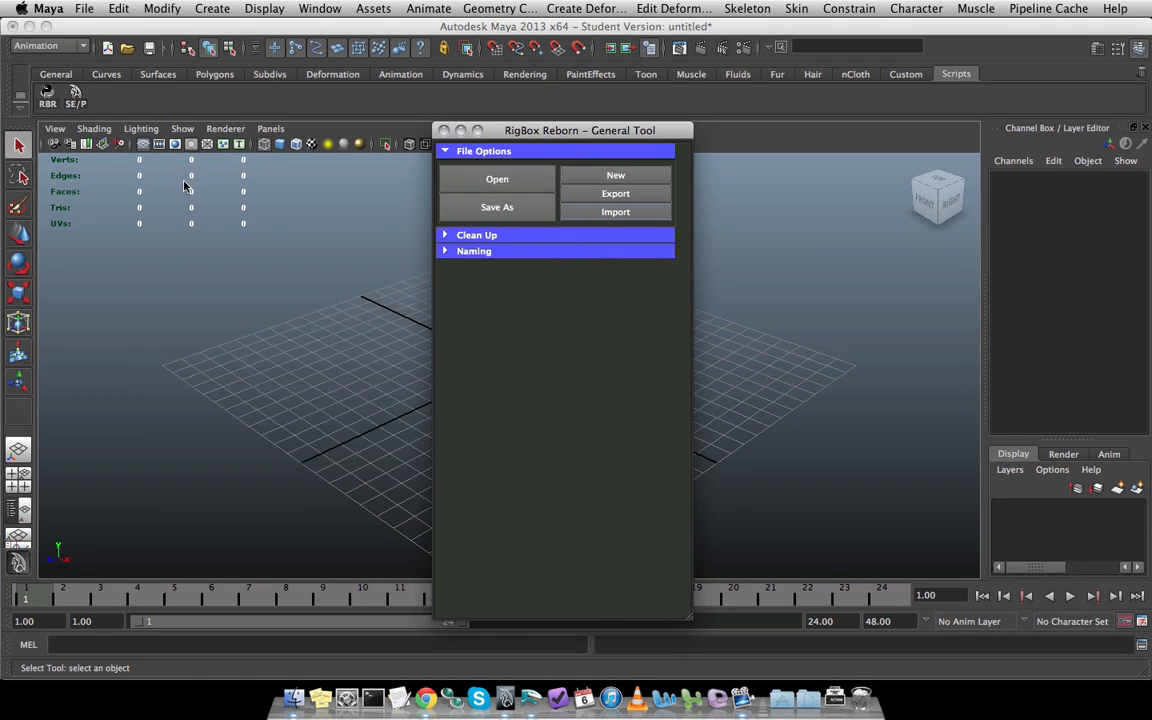
mouse_move(563, 211)
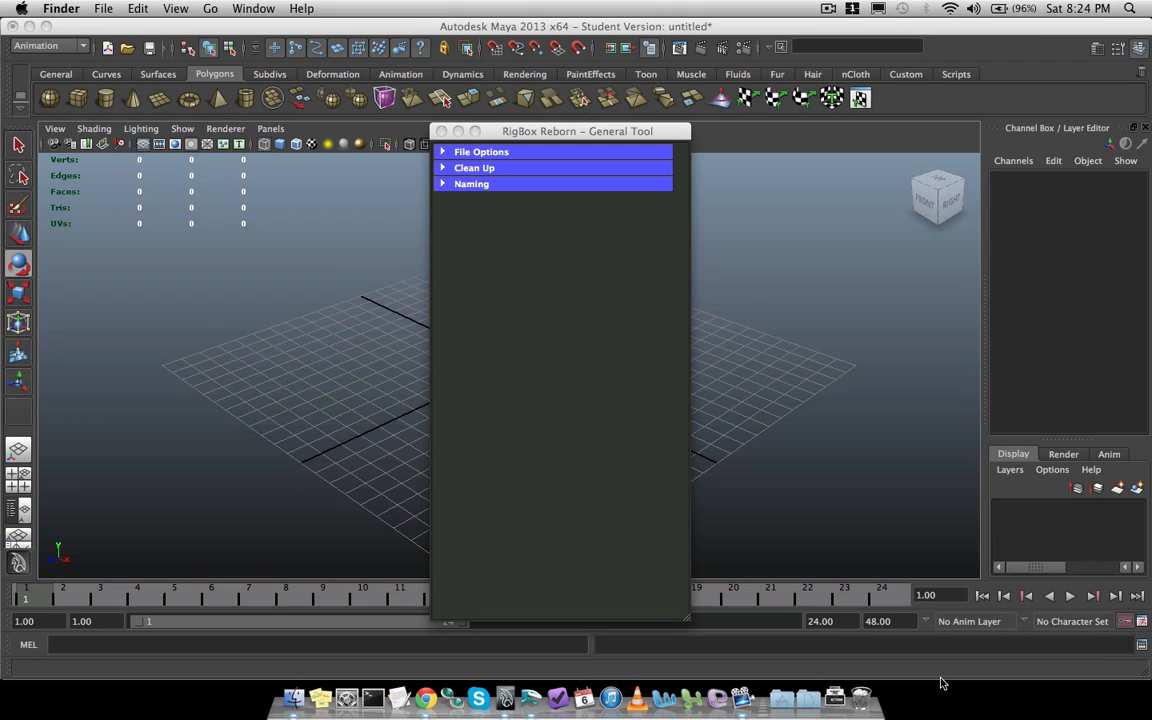
mouse_move(553, 173)
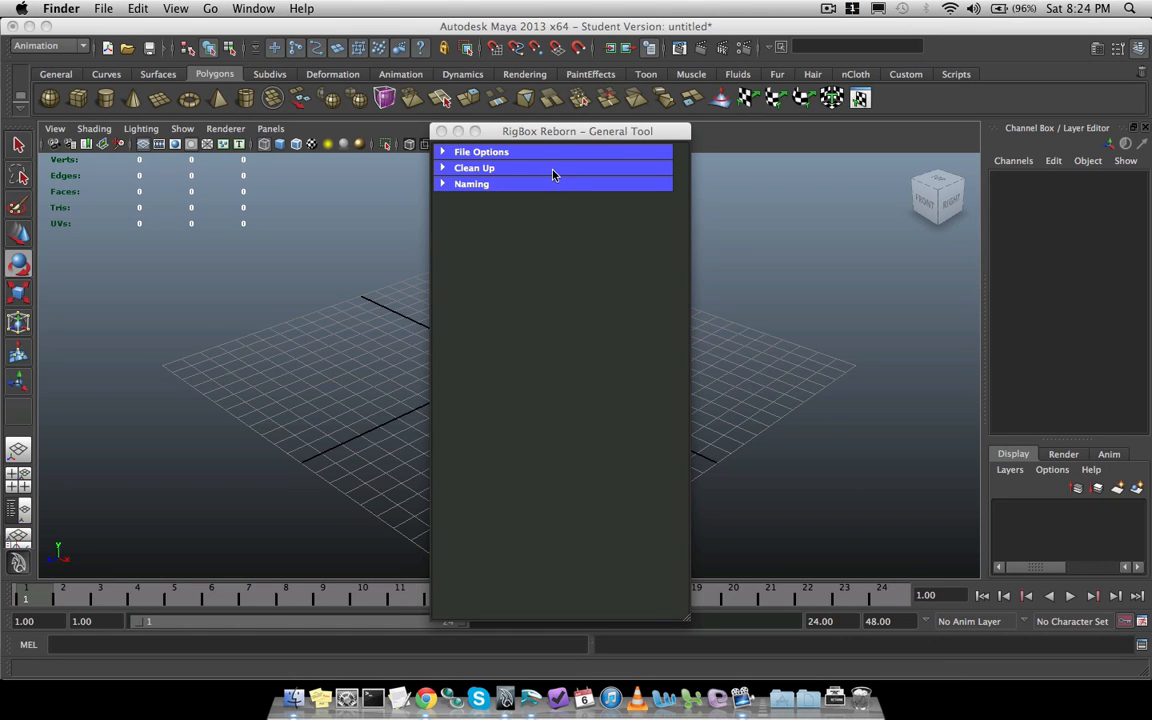
Expand the Clean Up section, then rotate the sphere and lift it off the grid
click(474, 167)
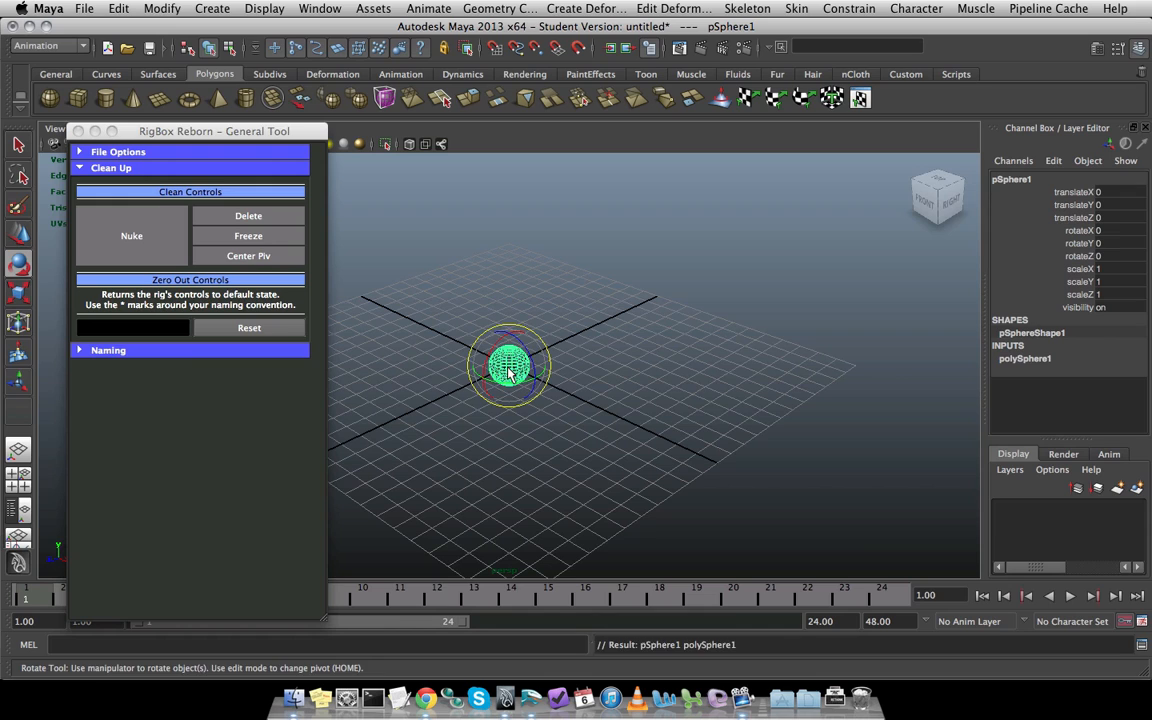
drag(510, 360, 490, 385)
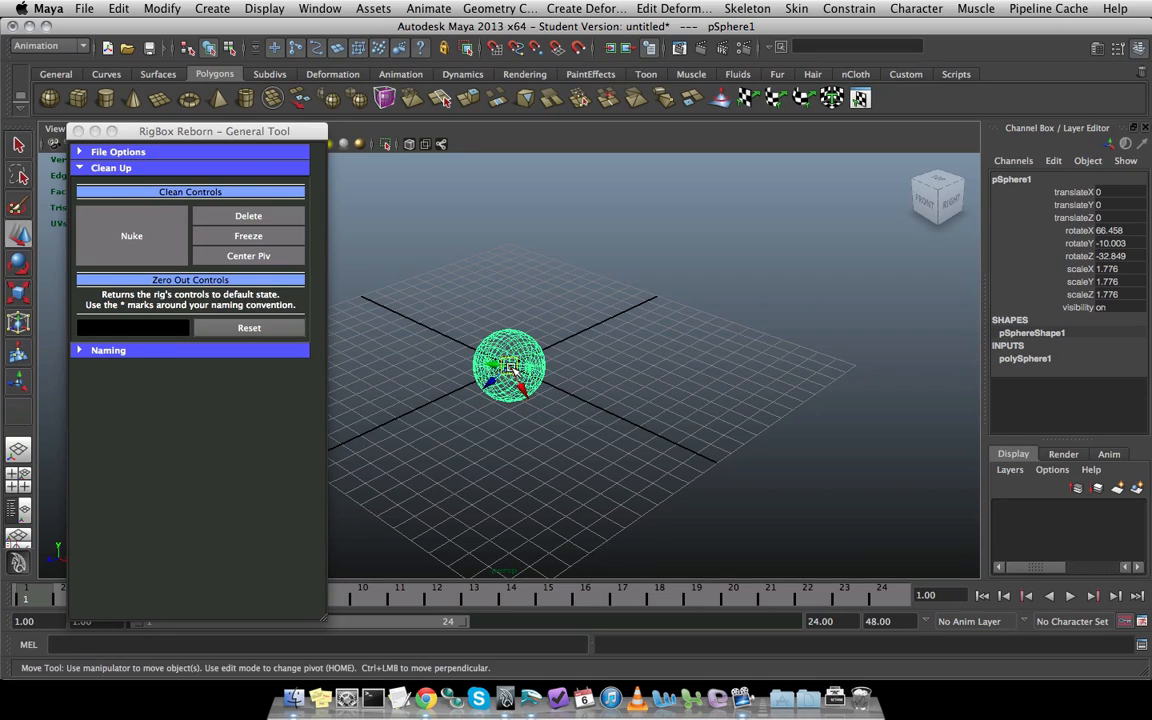
drag(510, 365, 565, 190)
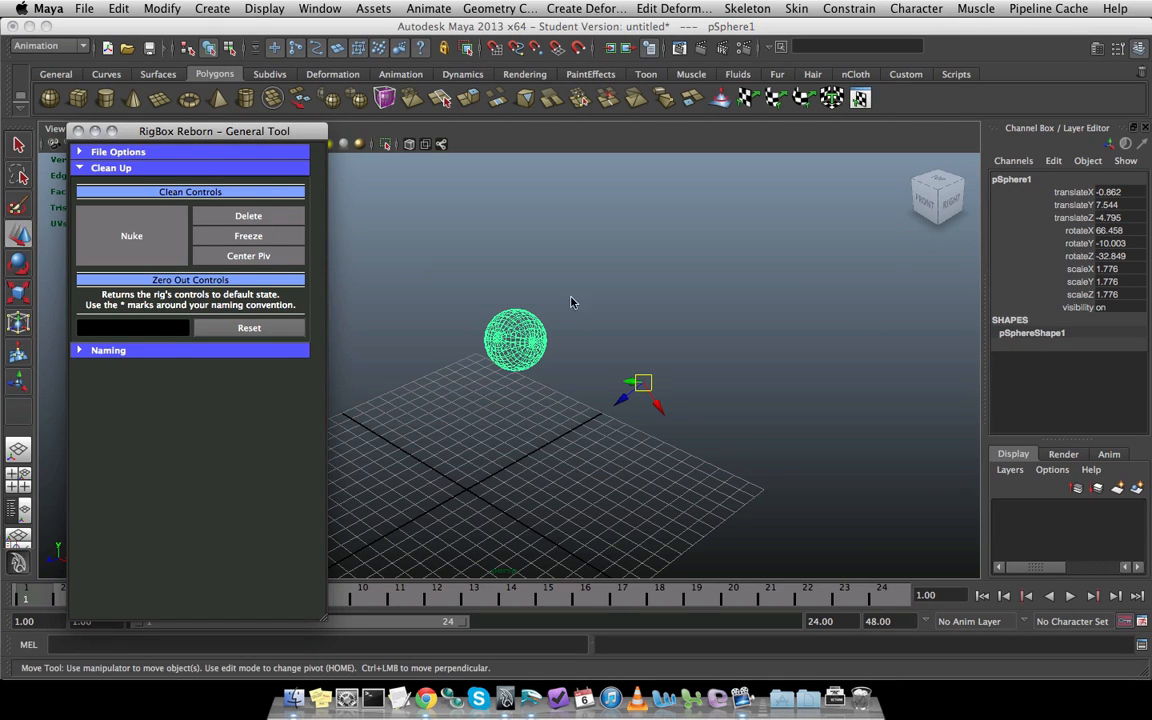
Freeze the sphere's transforms to zero and unit scale, then reselect the sphere
click(248, 328)
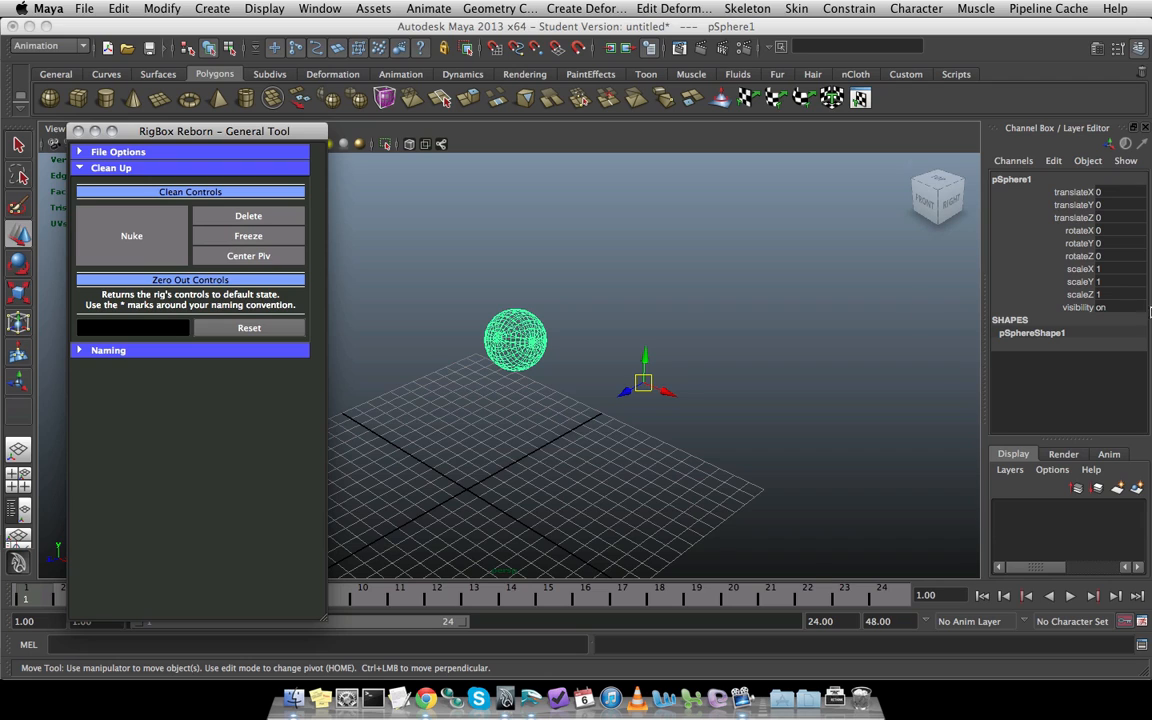
mouse_move(1047, 314)
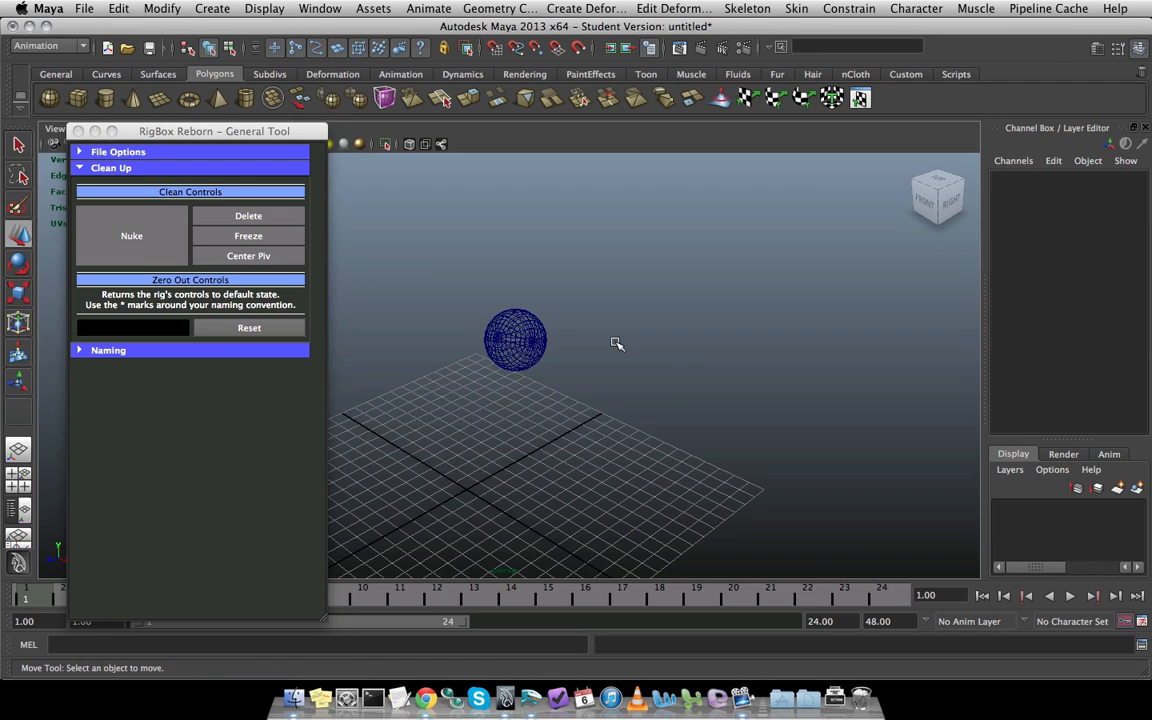
click(515, 338)
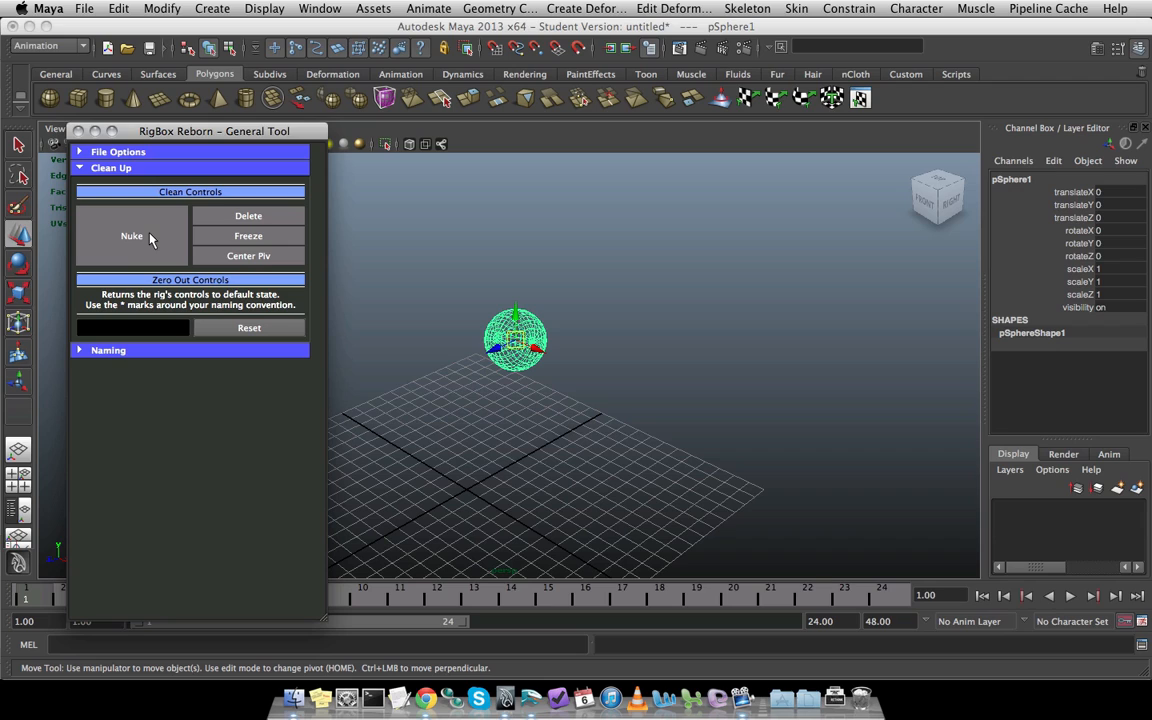
mouse_move(287, 233)
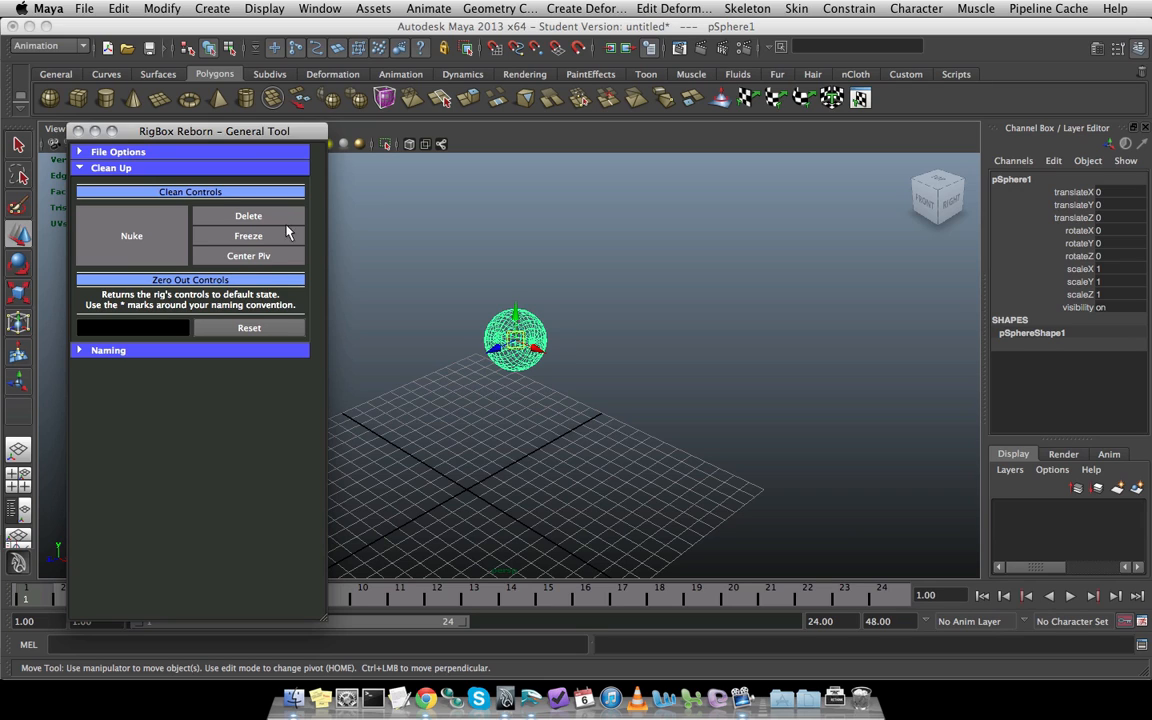
mouse_move(170, 220)
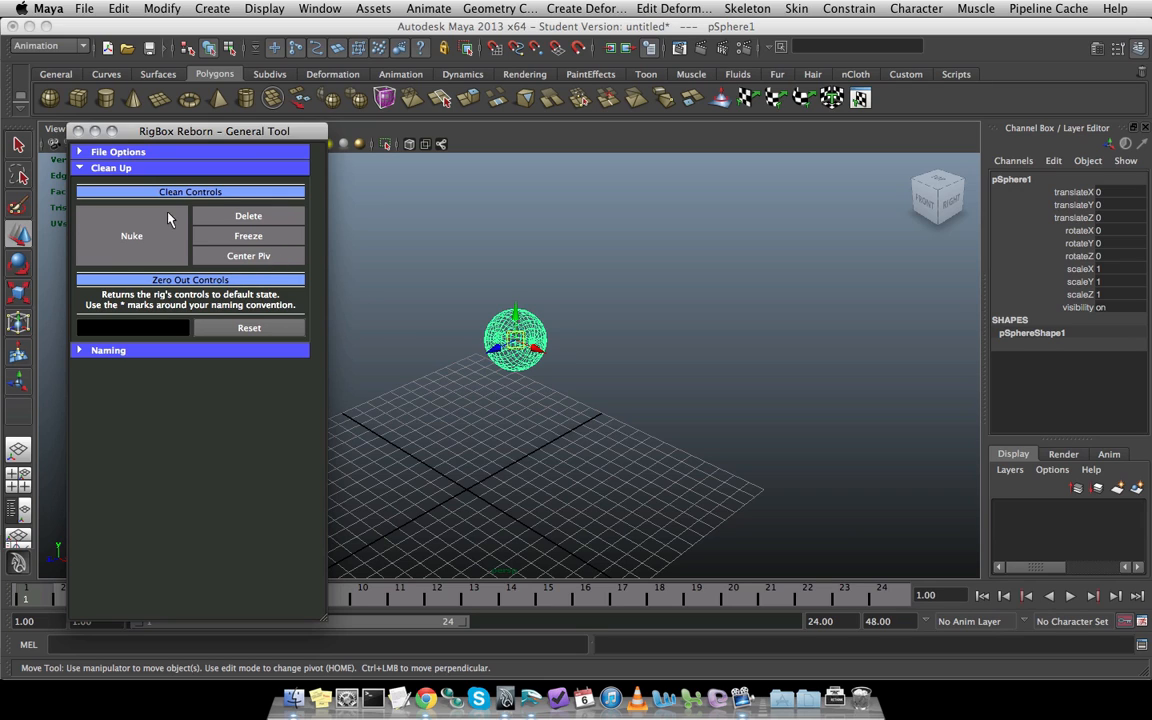
mouse_move(234, 218)
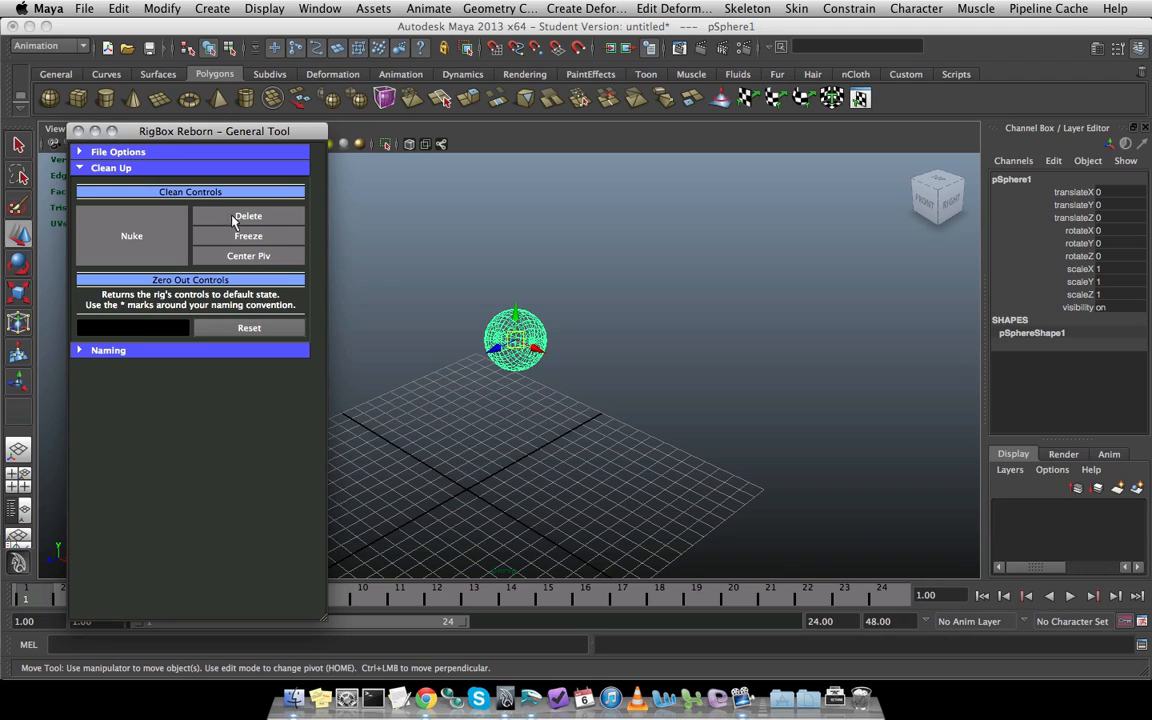
mouse_move(283, 257)
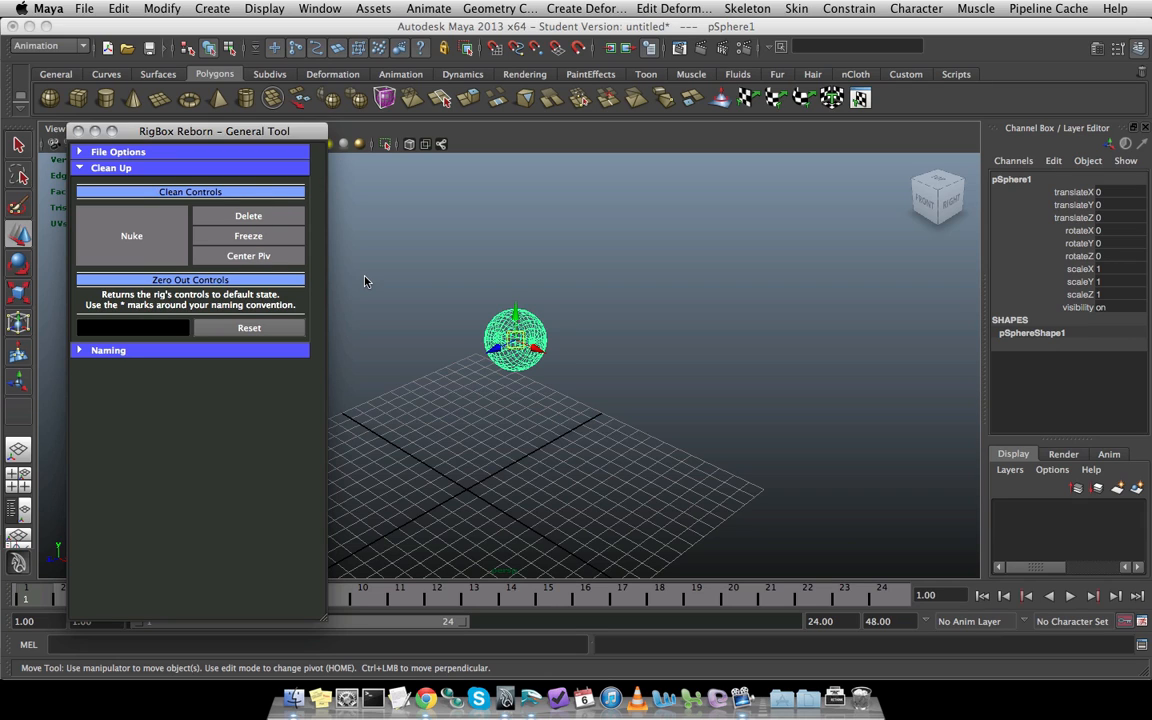
mouse_move(405, 293)
text(_CTRL)
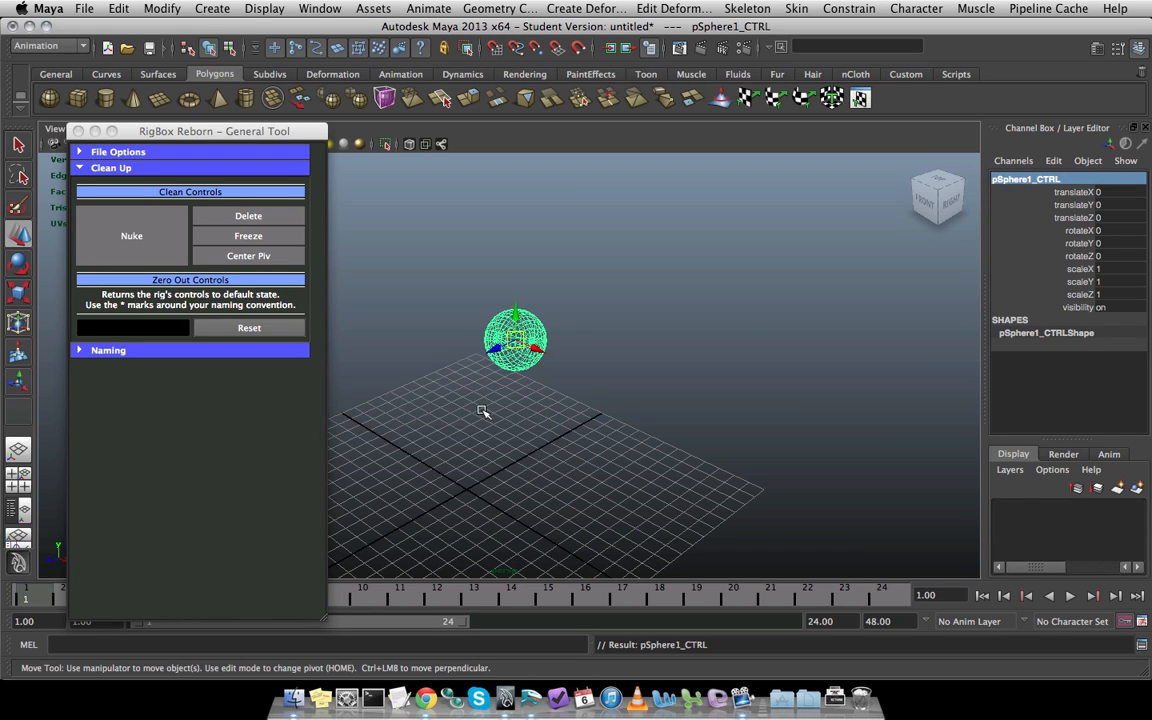
Drag pSphere1_CTRL away, then zero all *CTRL controls back with Reset
drag(515, 340, 615, 240)
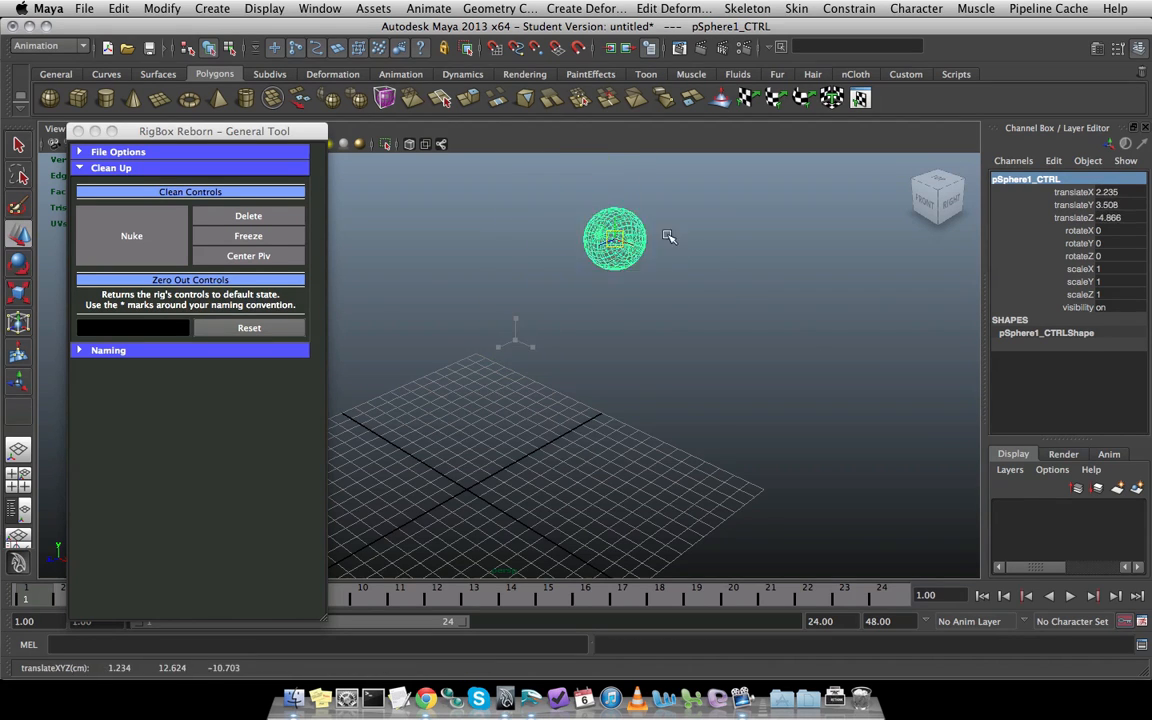
drag(615, 238, 743, 262)
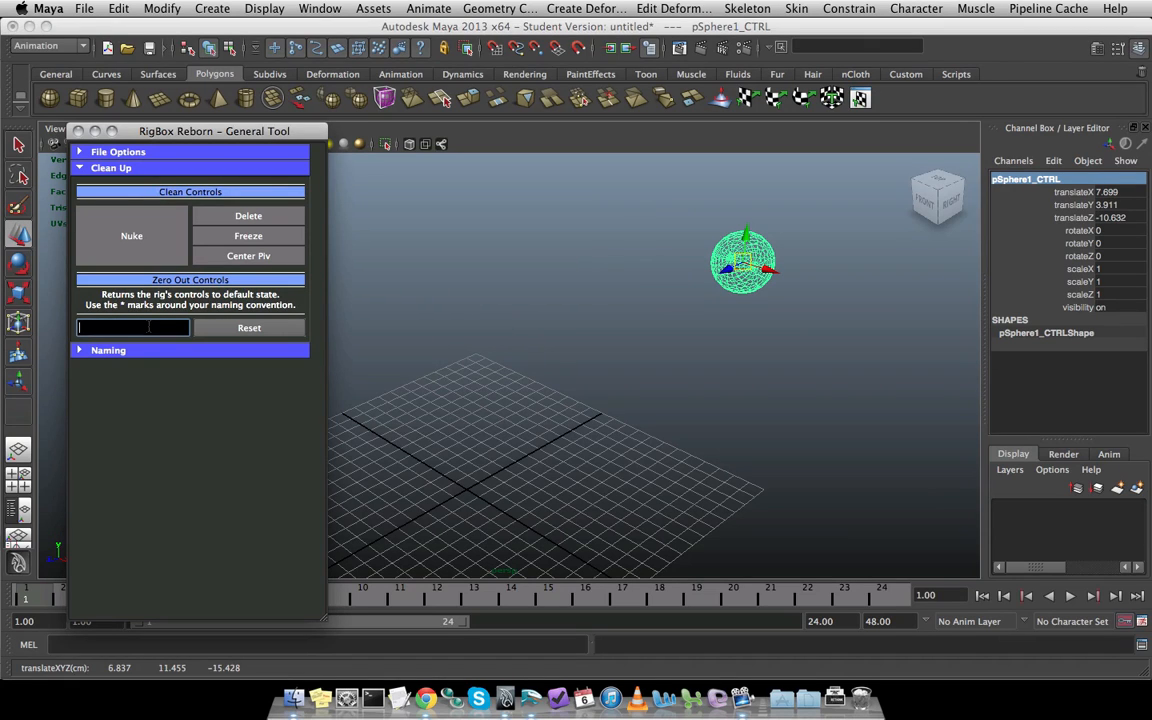
text(C)
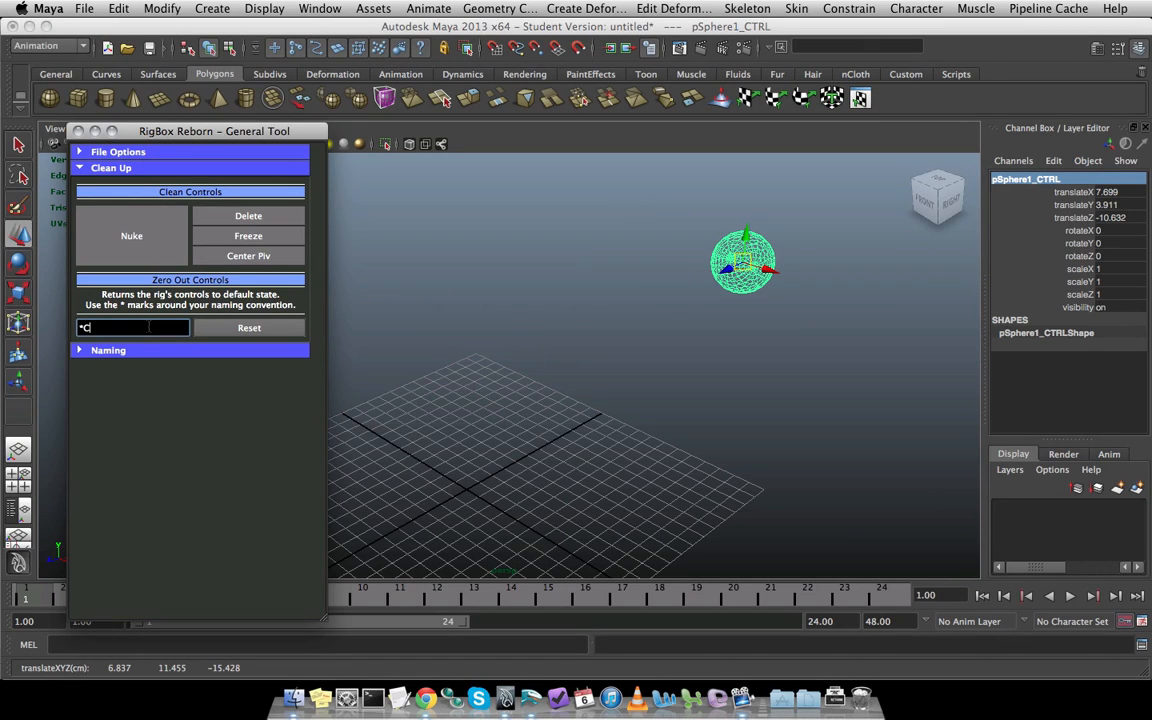
text(TRL)
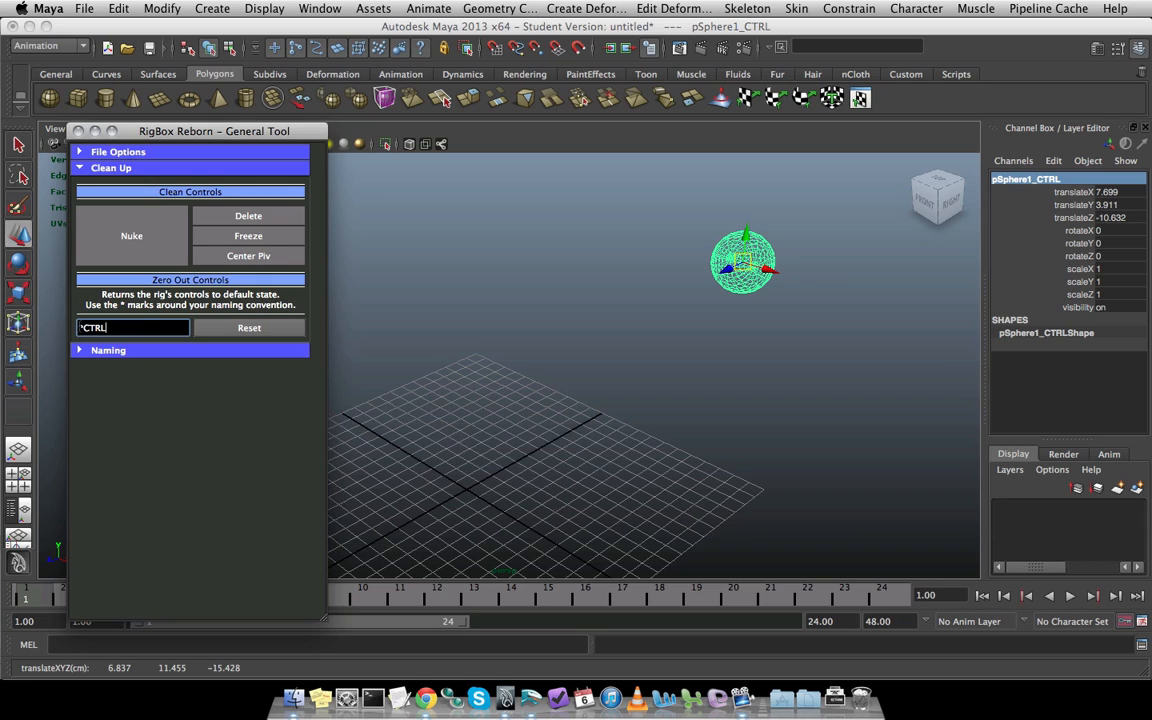
click(248, 328)
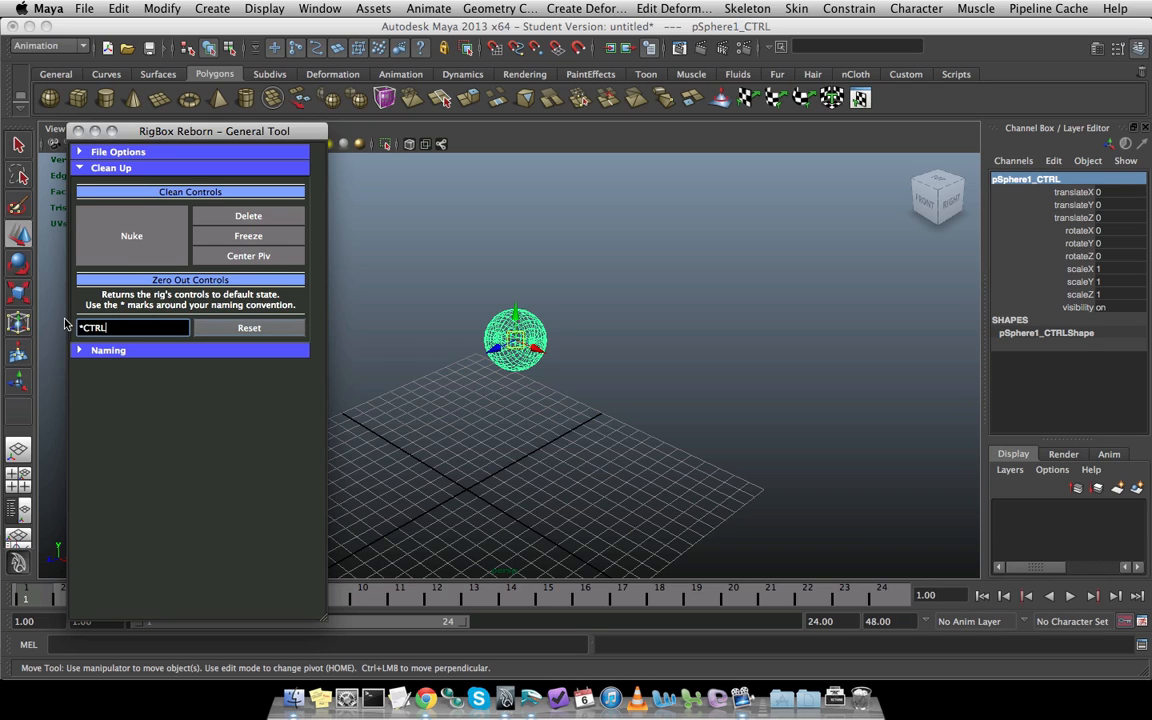
mouse_move(349, 358)
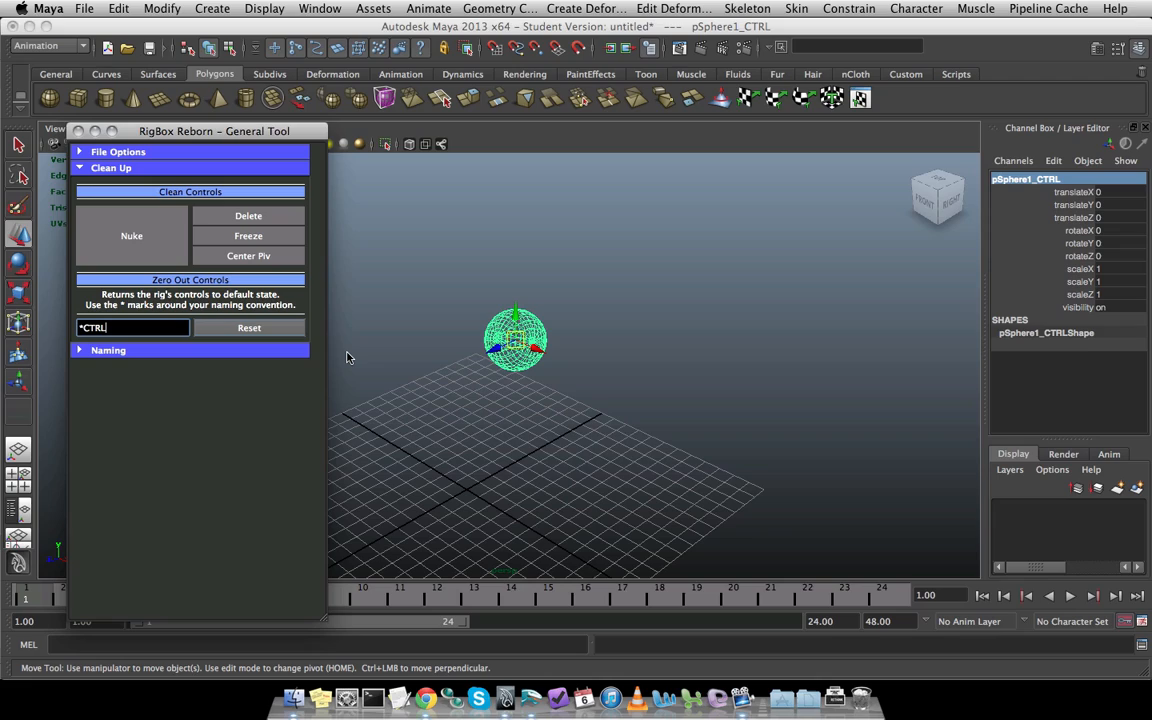
mouse_move(735, 581)
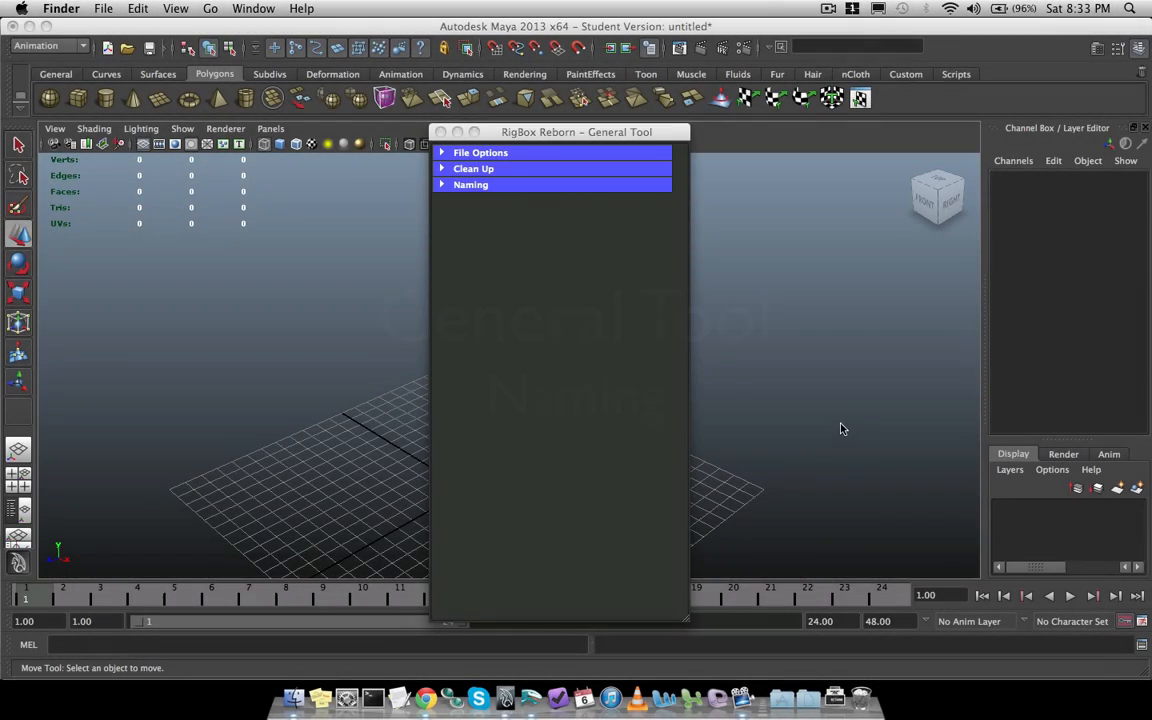
Expand the Naming section and scale the new polygon cube up uniformly
click(470, 184)
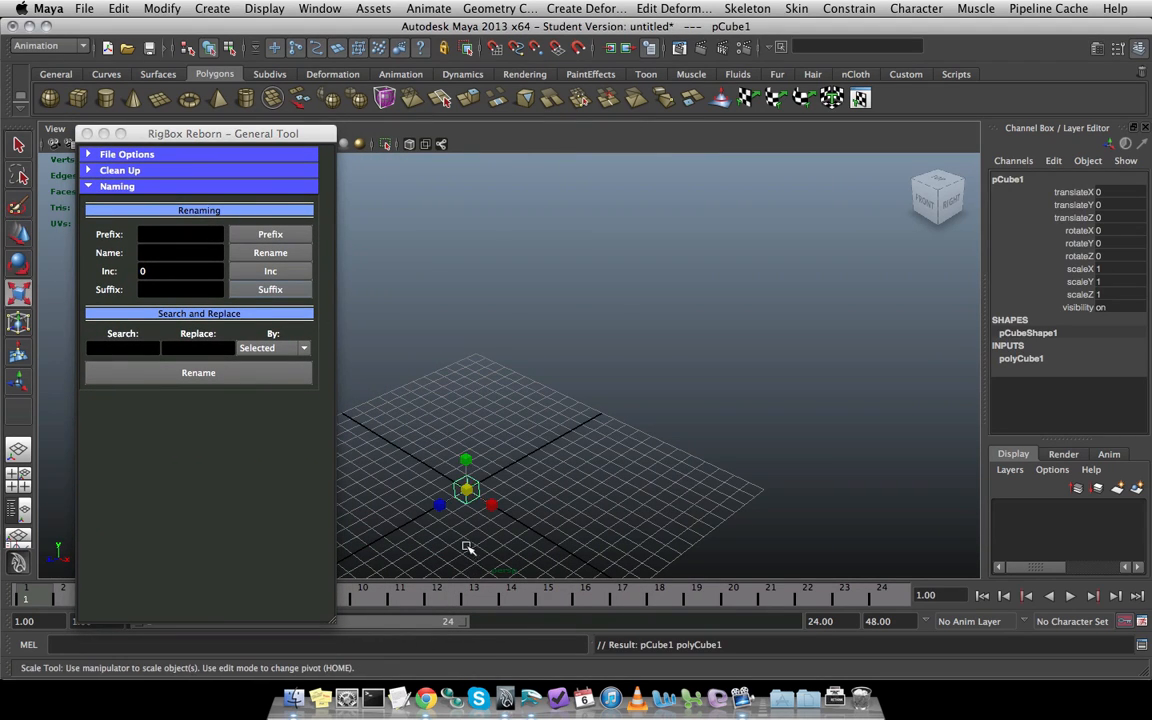
drag(466, 490, 452, 548)
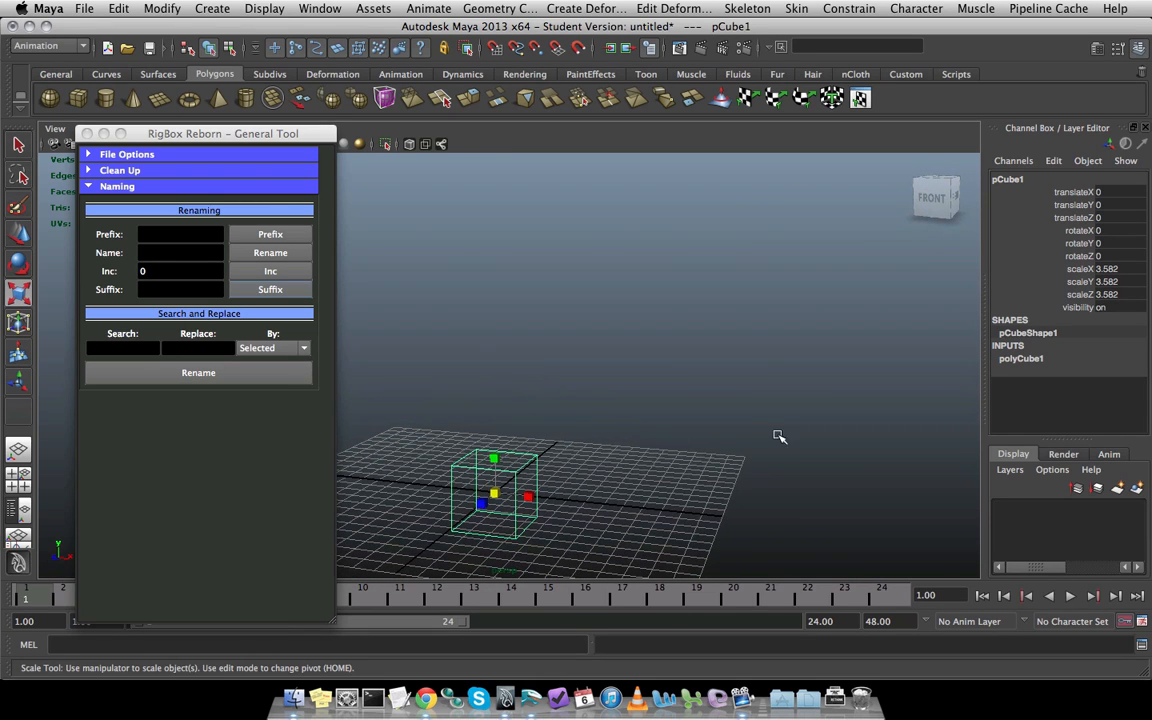
click(180, 234)
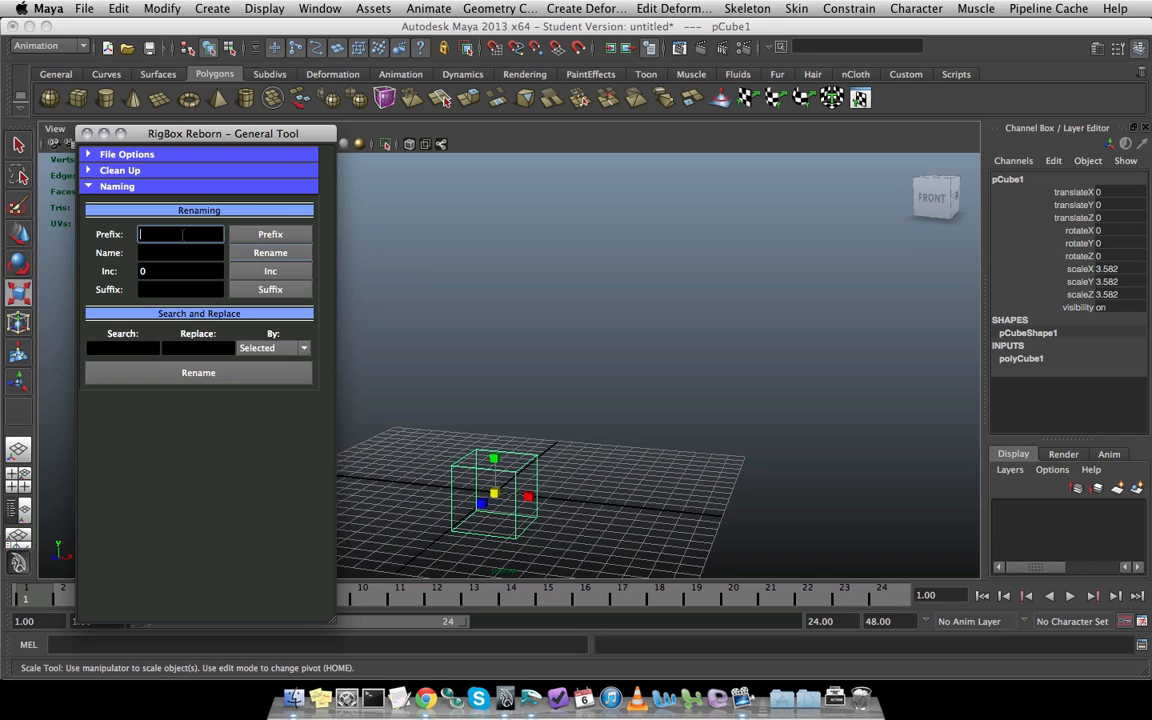
Add the 'lf' prefix and 'BIND' suffix to the cube's name
text(lf)
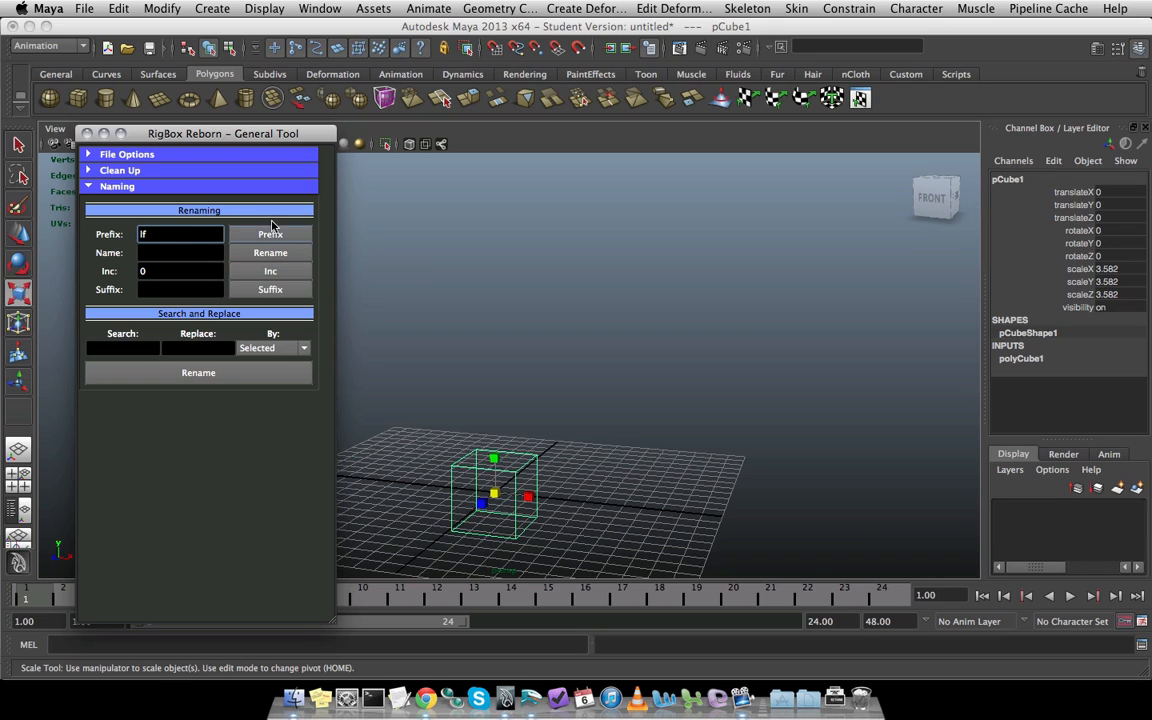
click(270, 234)
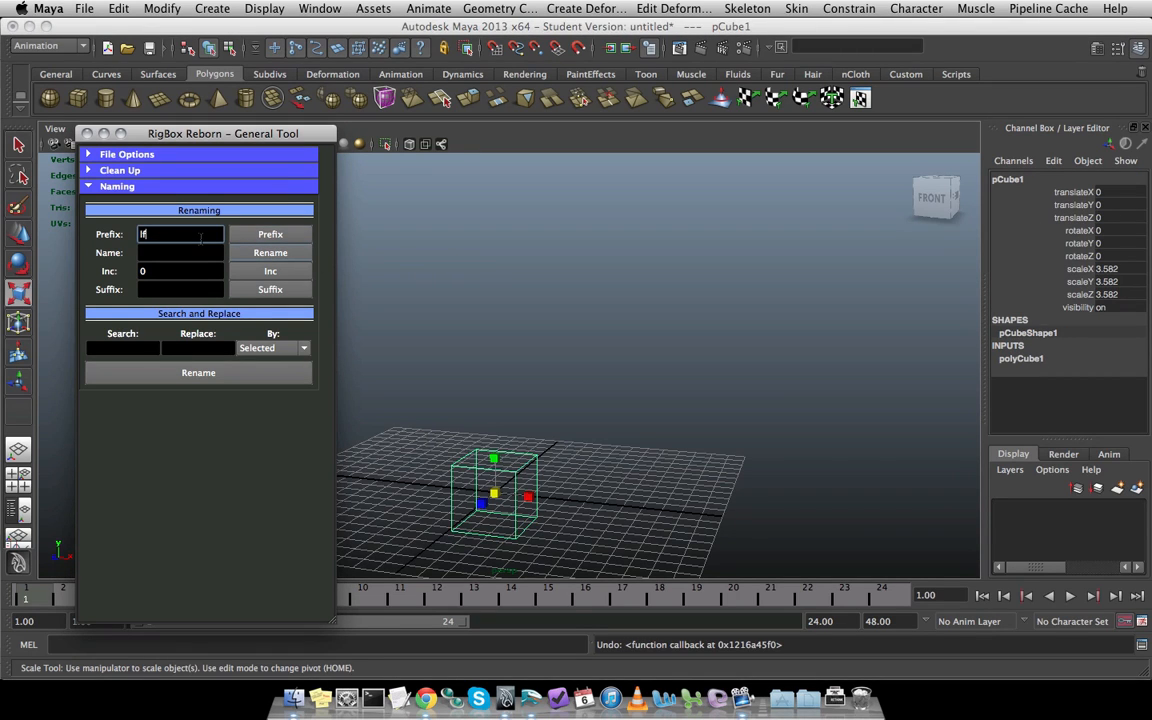
click(270, 233)
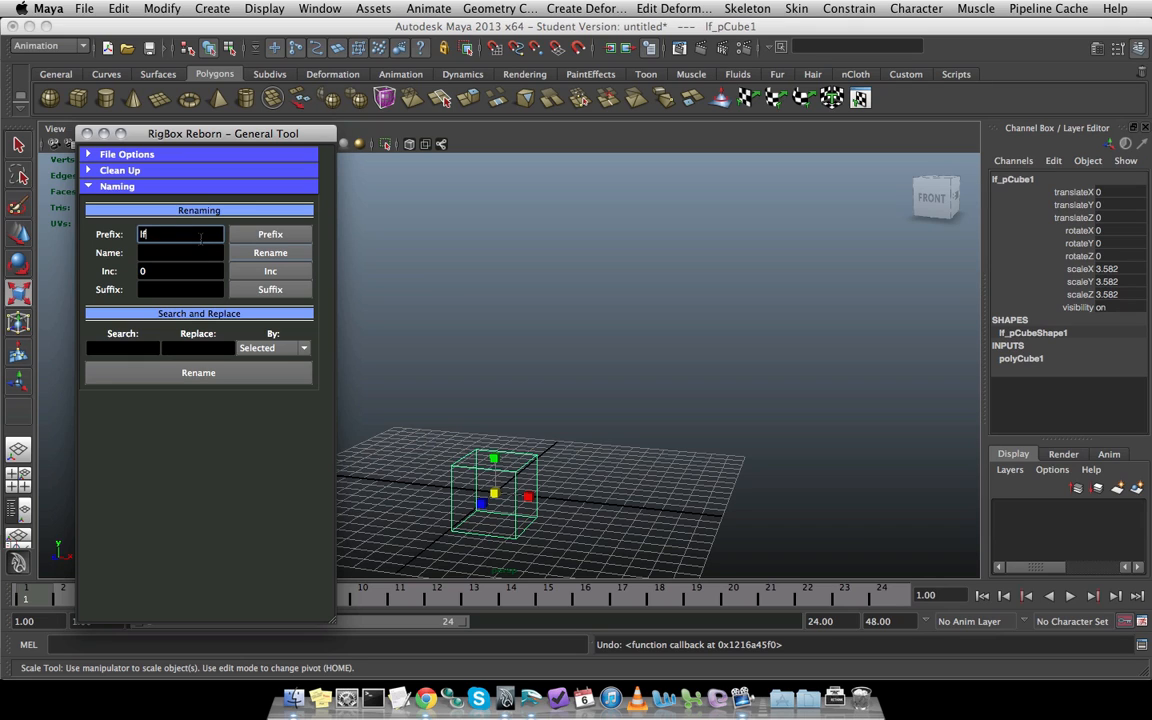
click(180, 289)
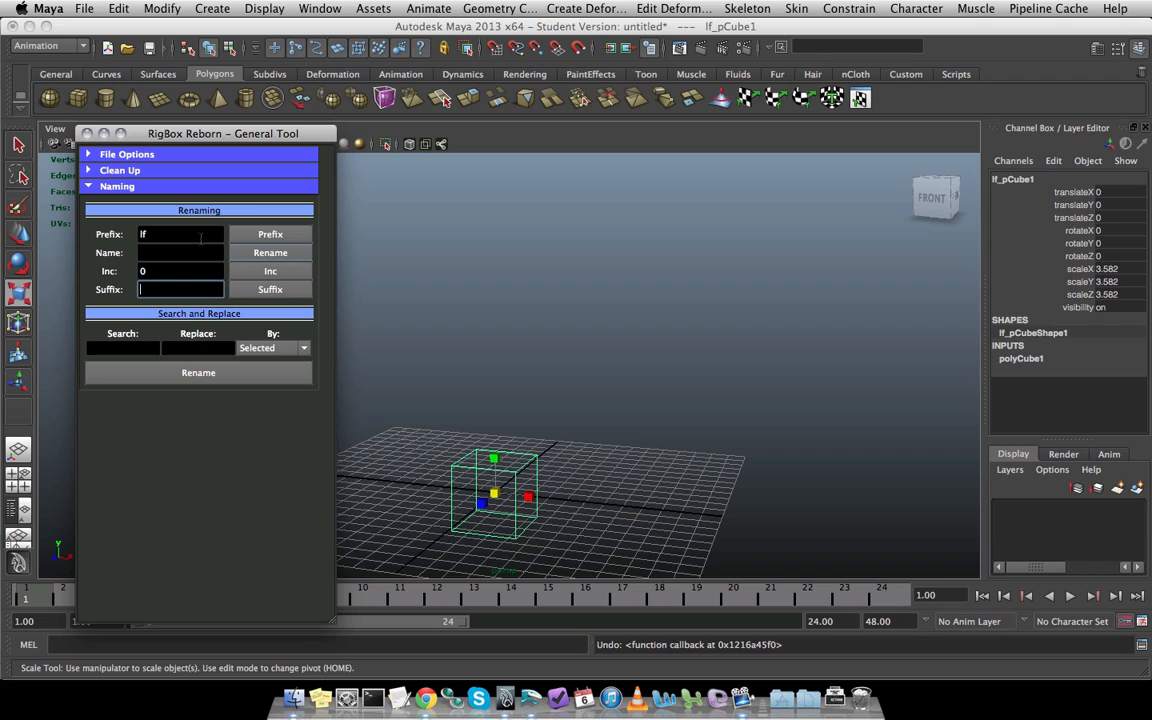
text(B)
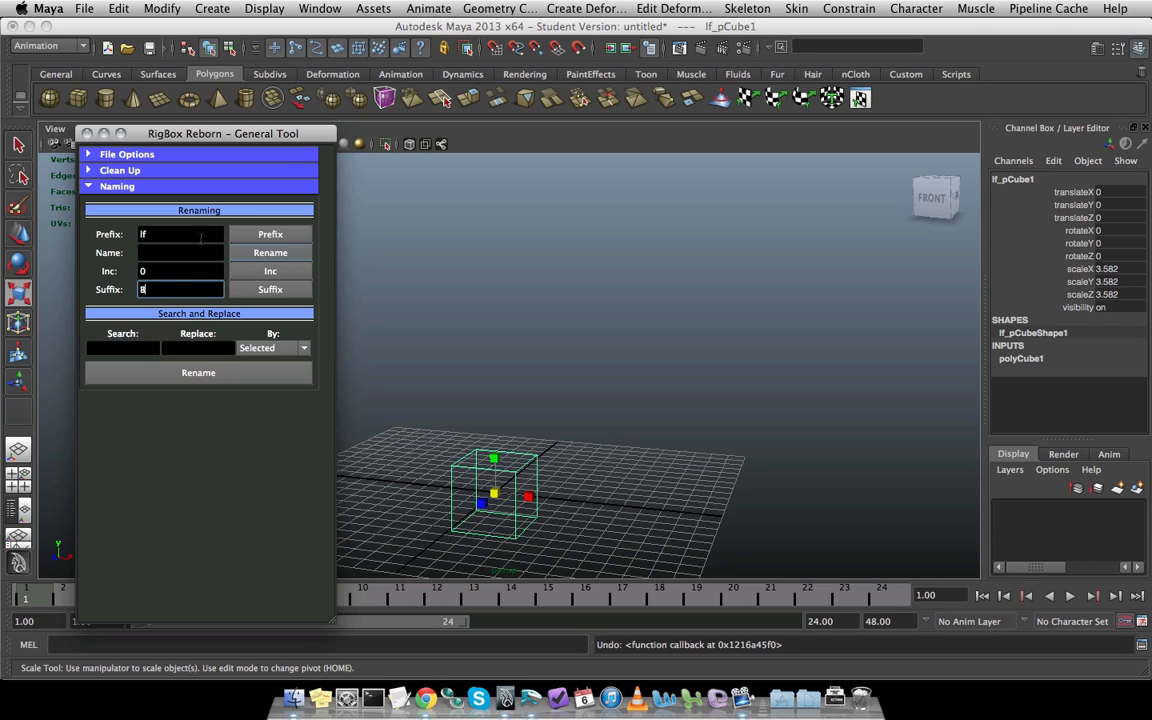
text(IND)
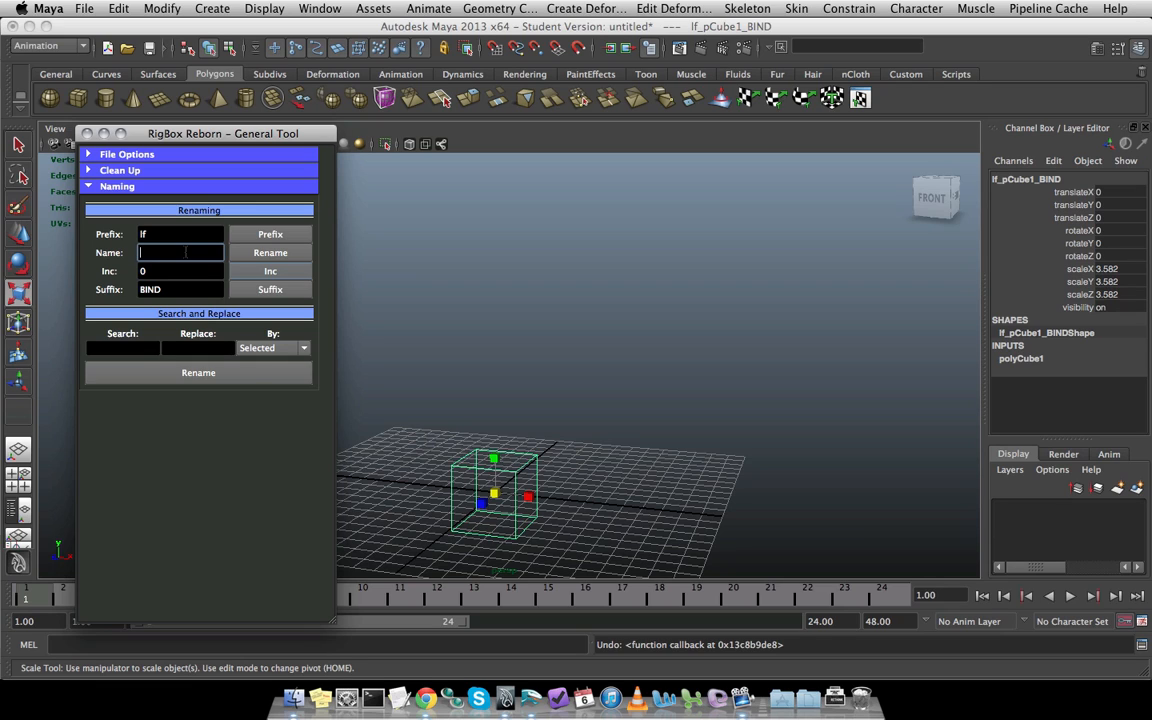
Enter 'cube' as the new base name, giving lf_cube0_BIND
text(cu)
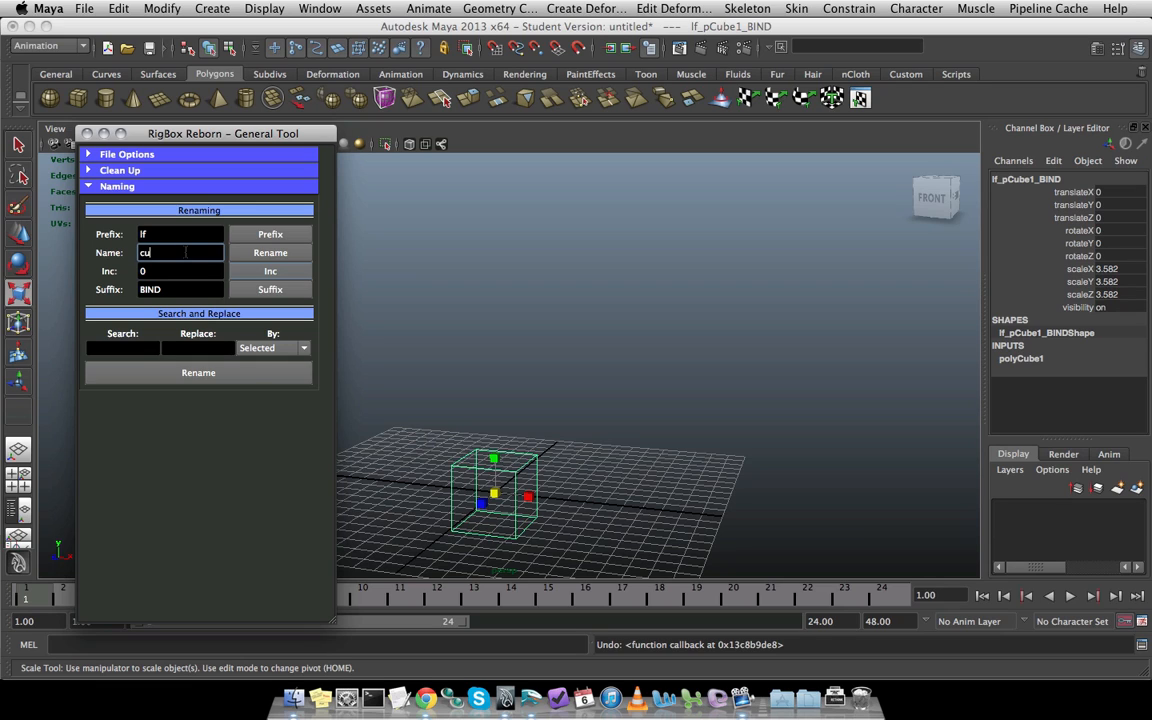
text(be)
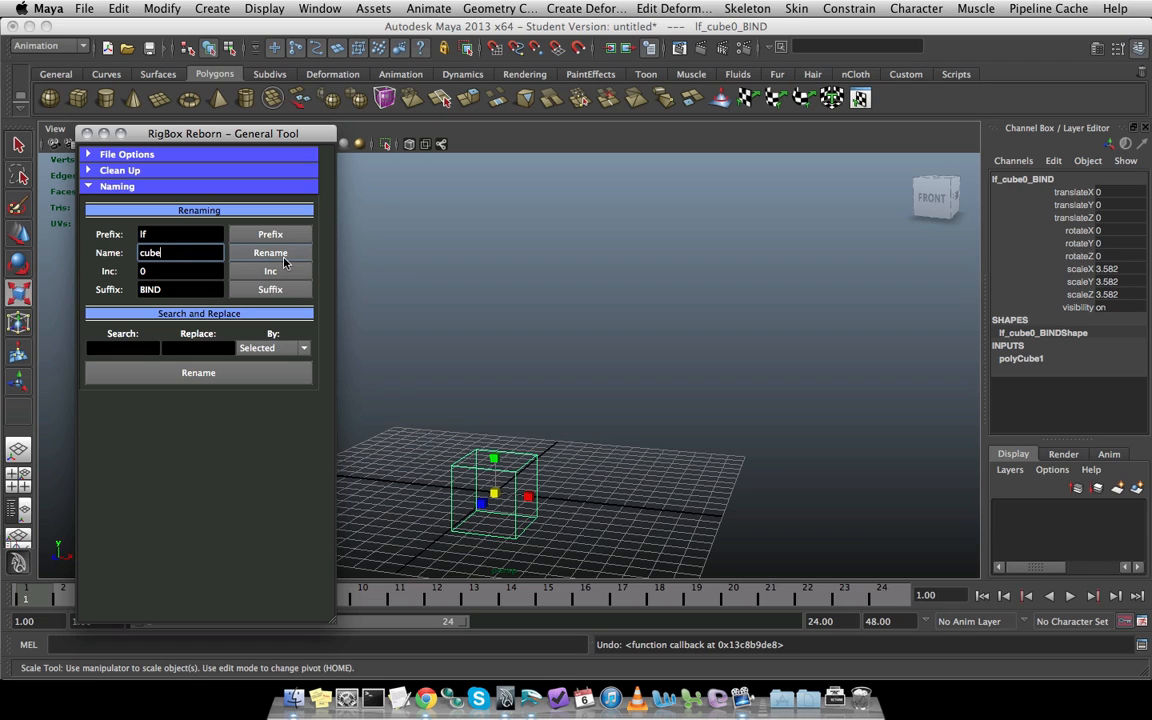
mouse_move(260, 265)
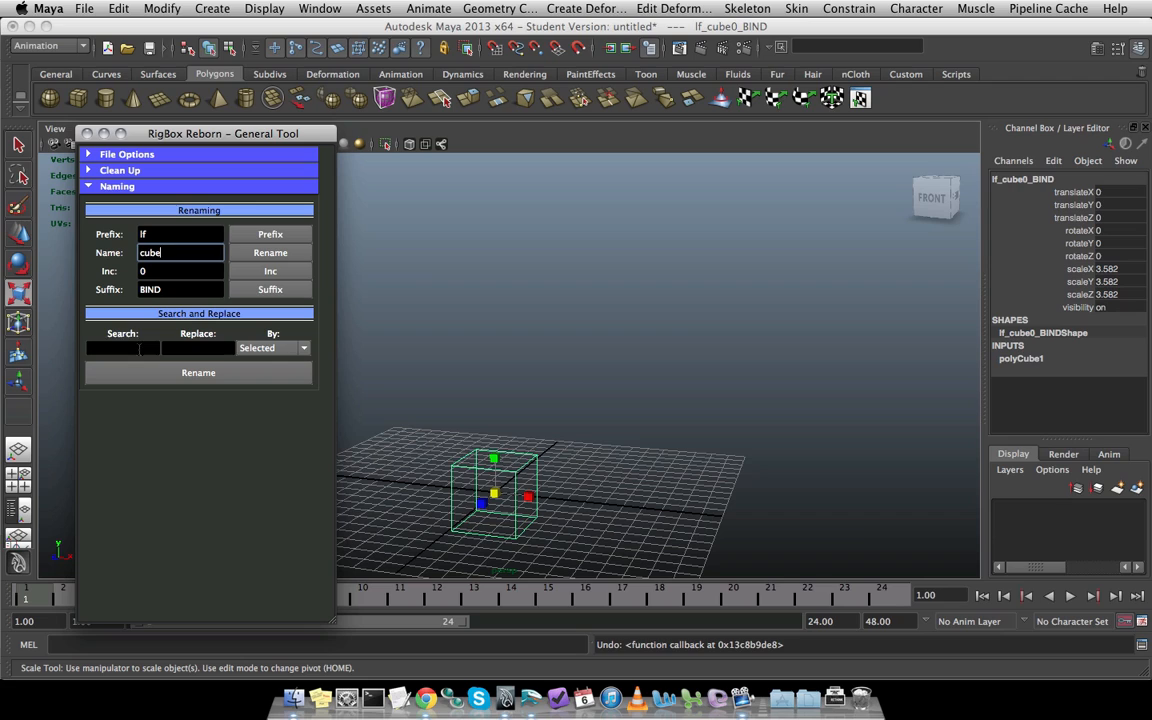
Search for 'cube' and replace it with 'square' in the cube's name
click(122, 348)
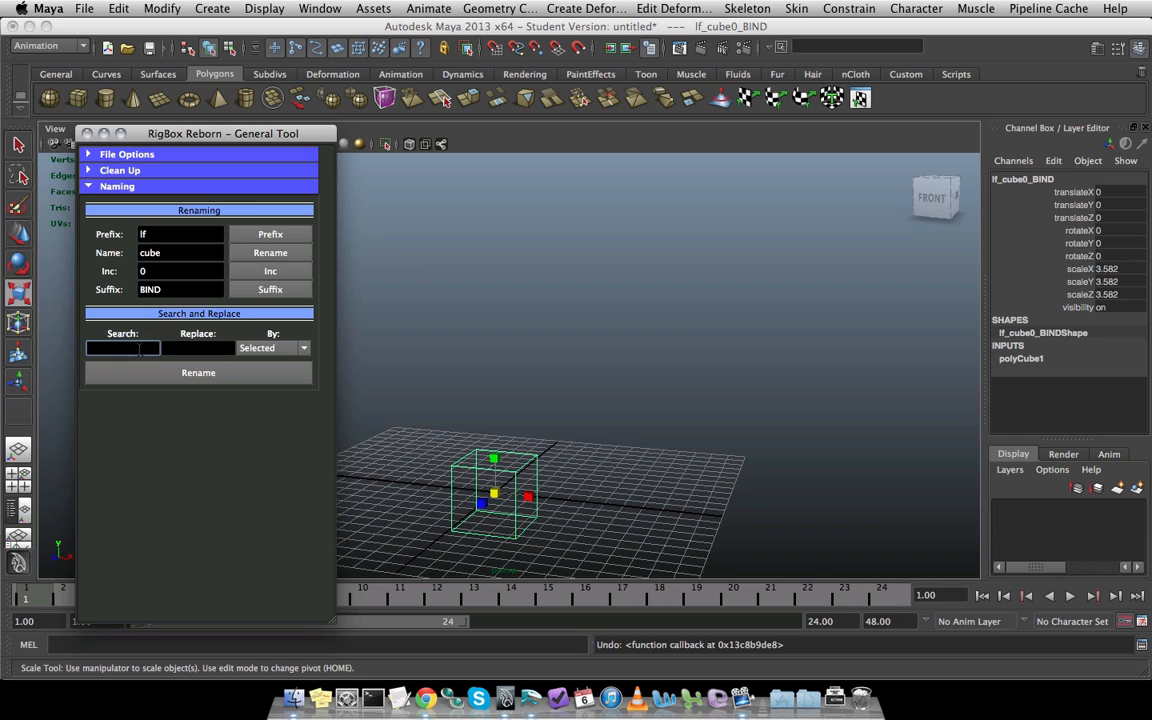
text(cub)
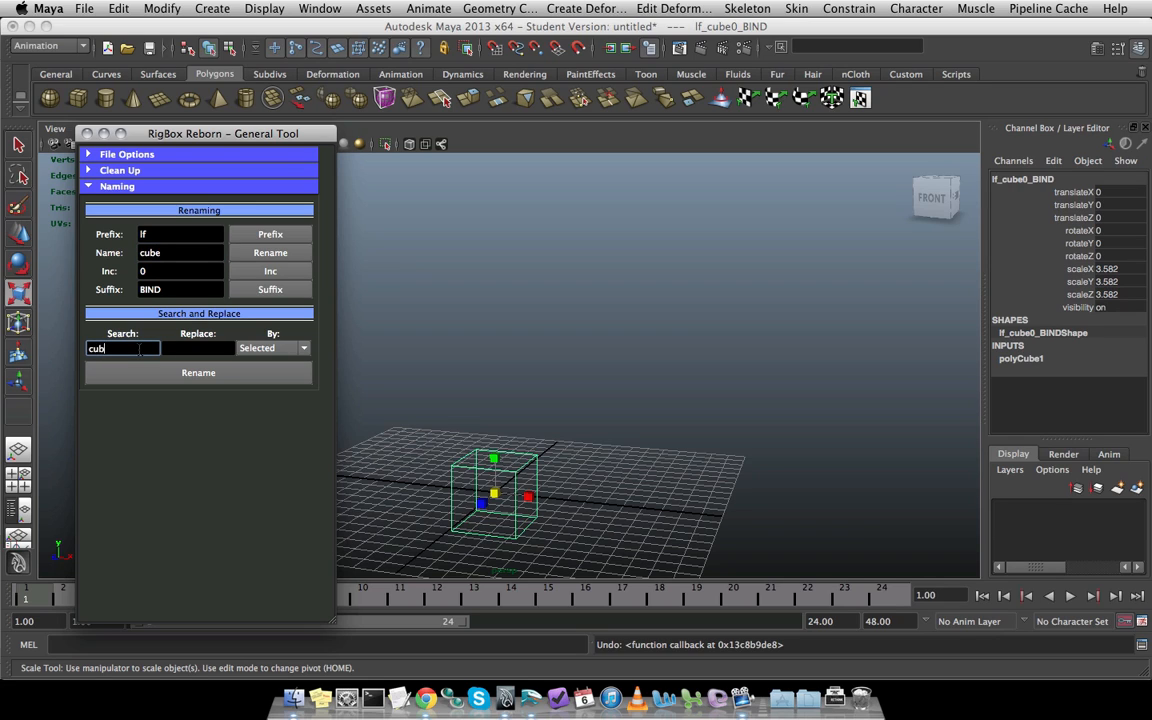
click(198, 347)
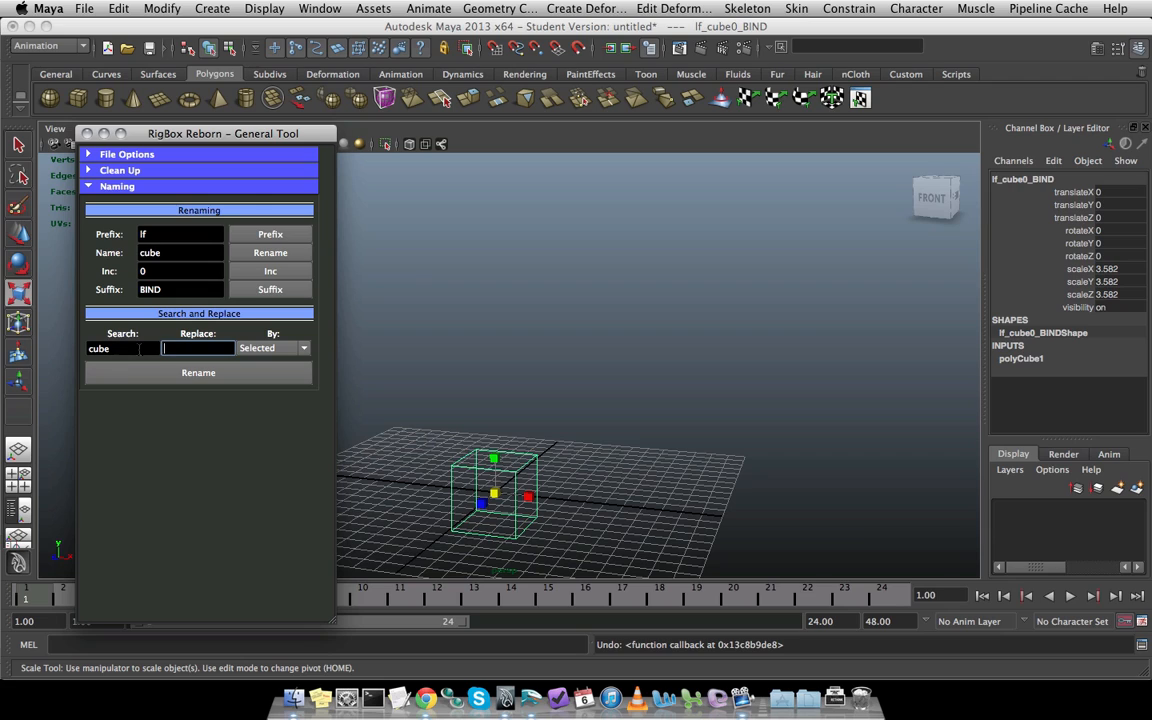
text(square)
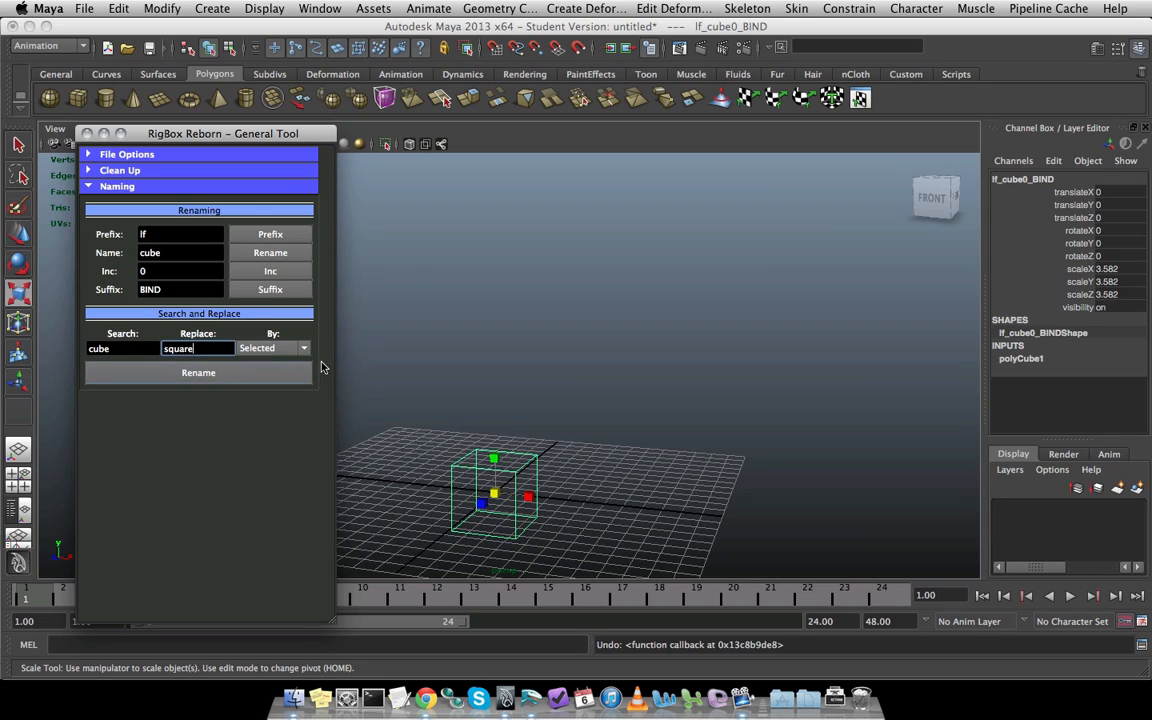
click(303, 348)
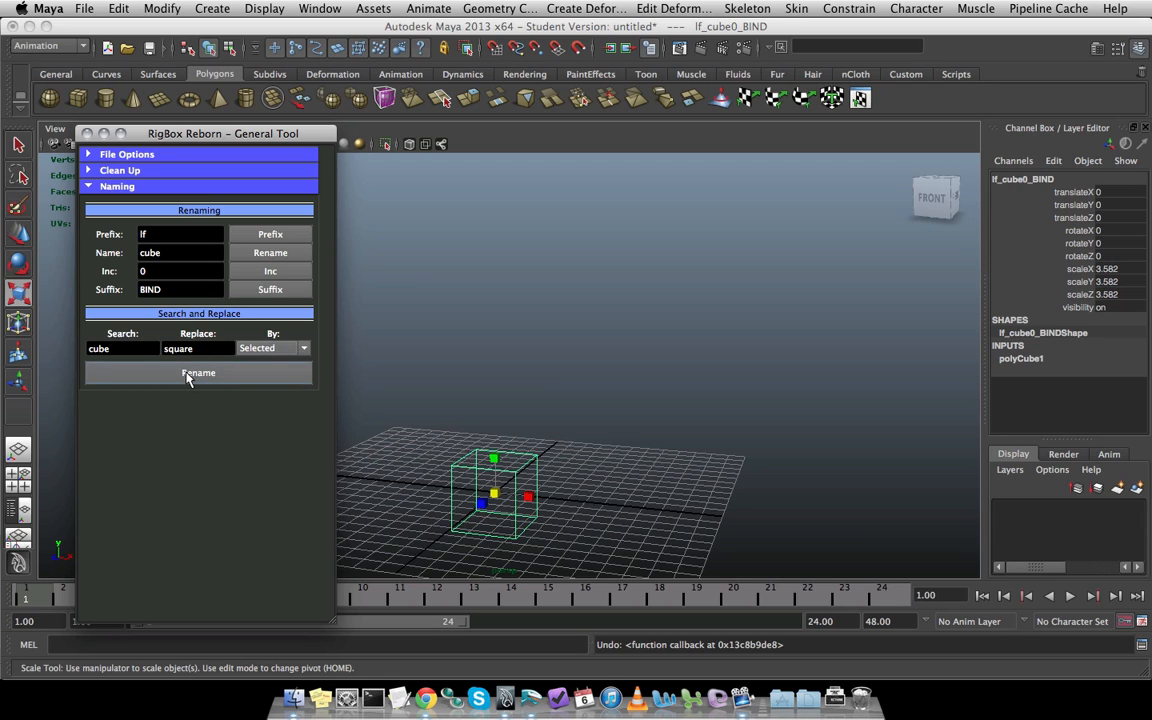
click(198, 372)
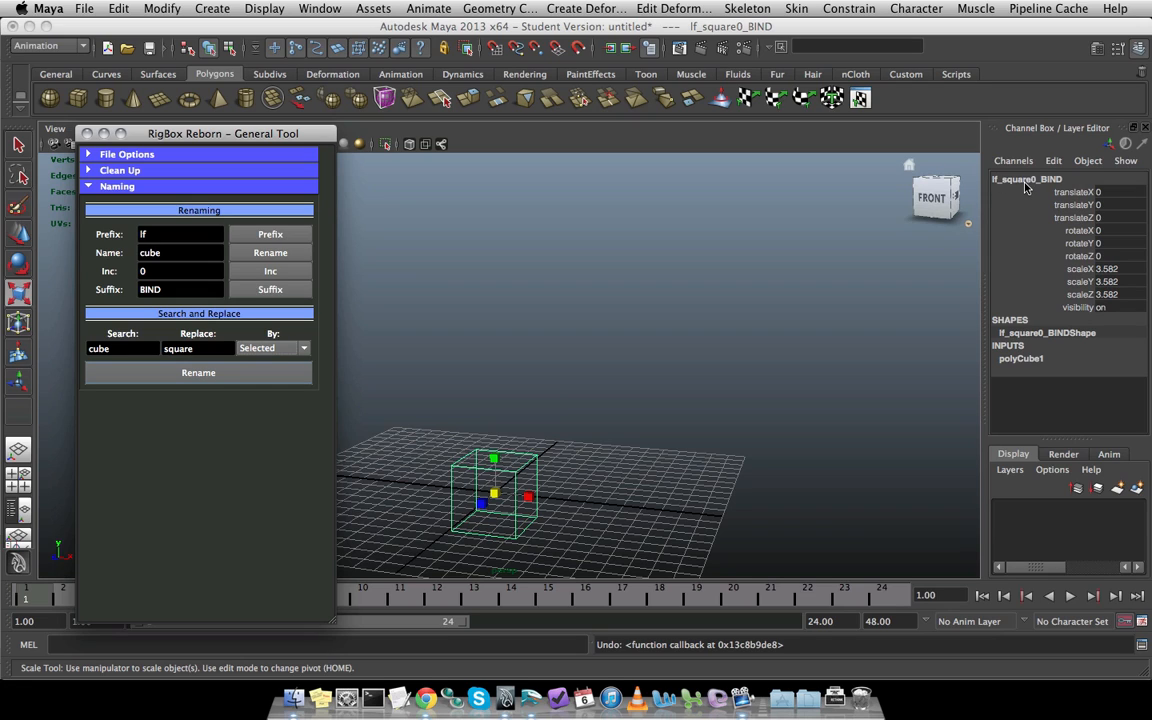
mouse_move(342, 275)
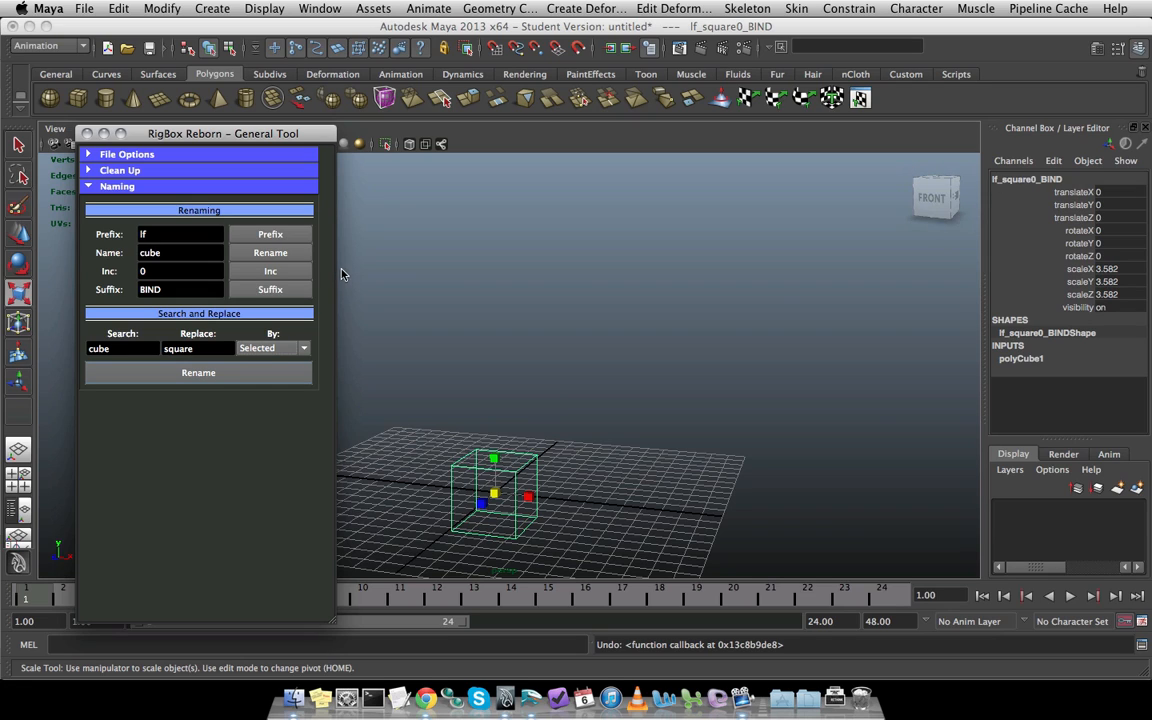